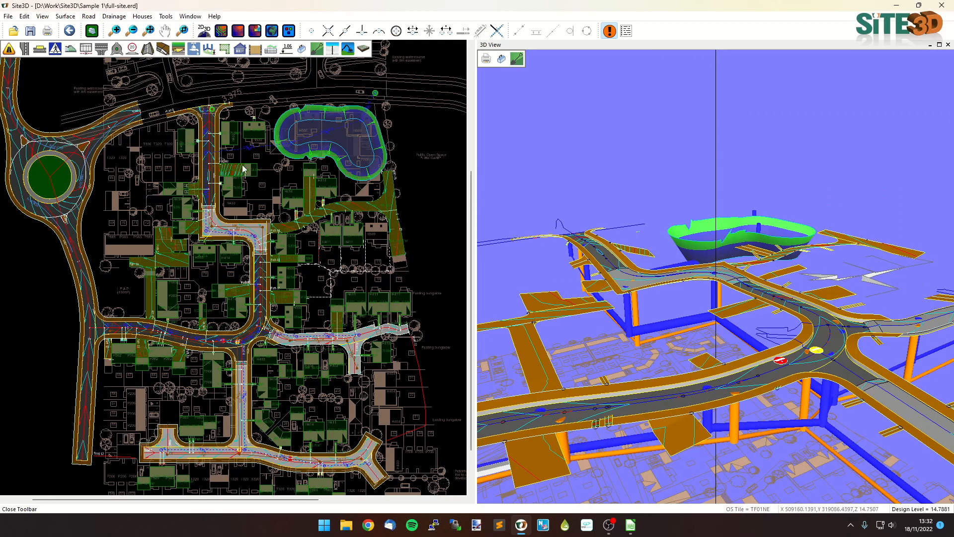
mouse_move(209, 129)
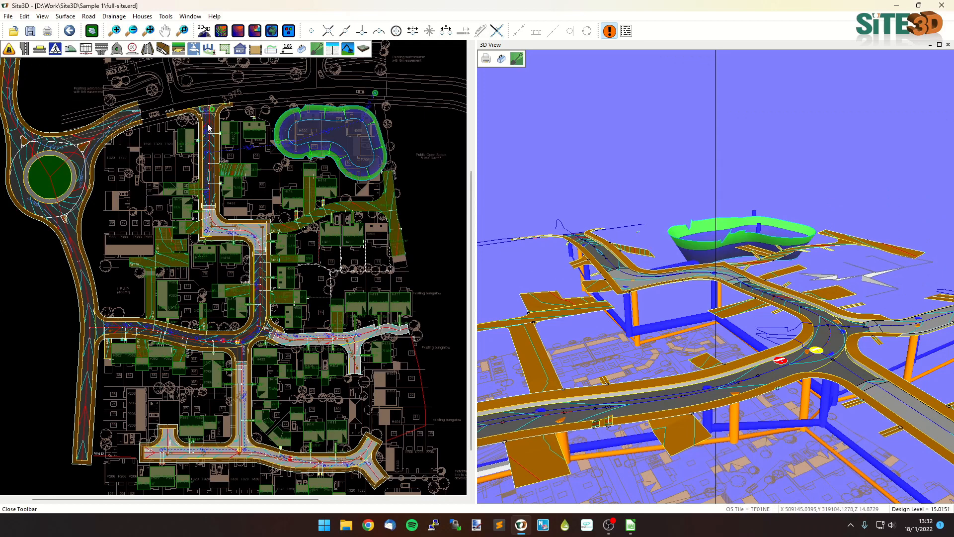
mouse_move(256, 262)
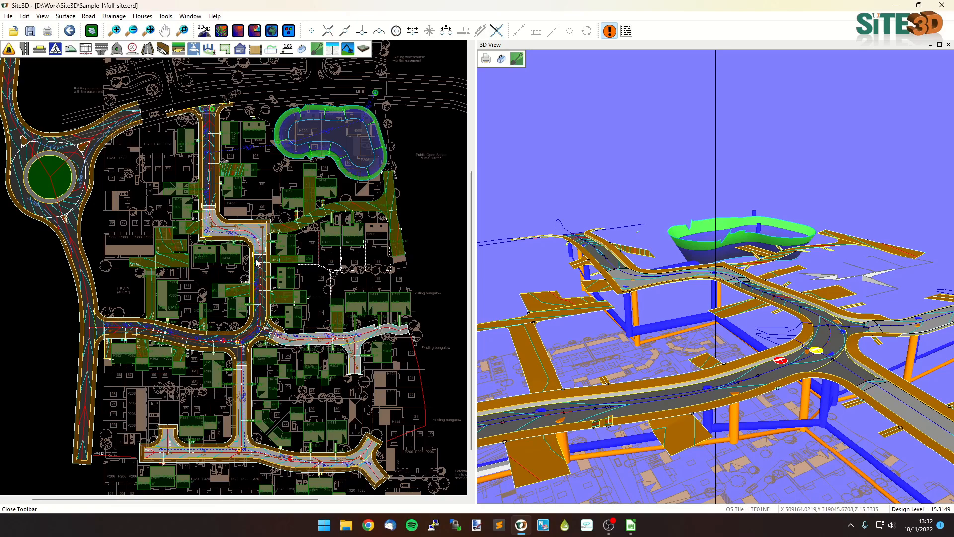
mouse_move(364, 119)
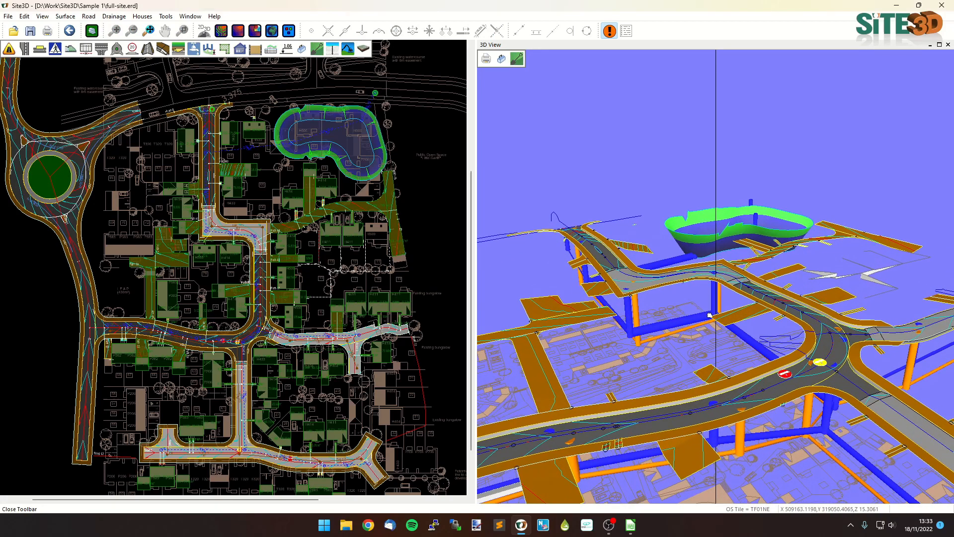
mouse_move(289, 262)
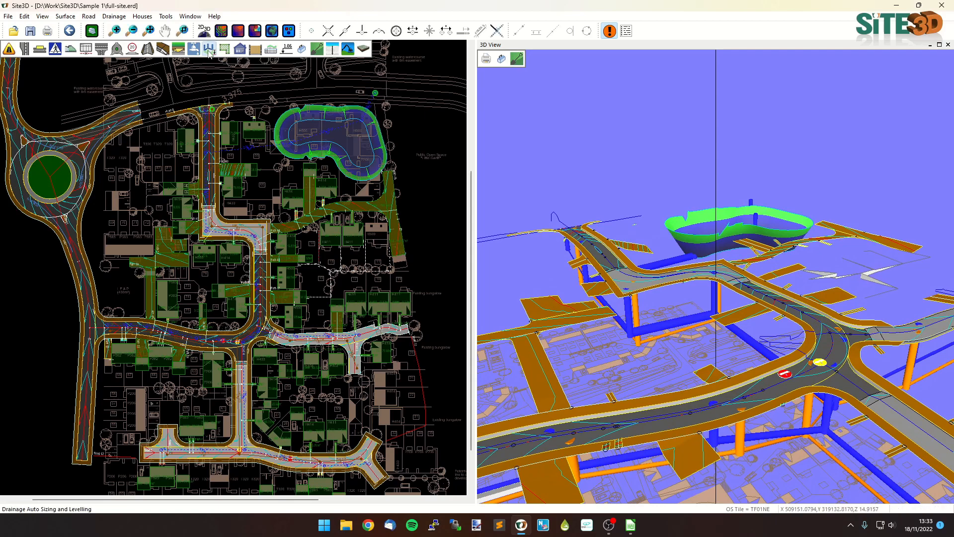
Step: Accept the UK Map rainfall location and review the FEH99 and FEH13 parameter details
left_click(209, 48)
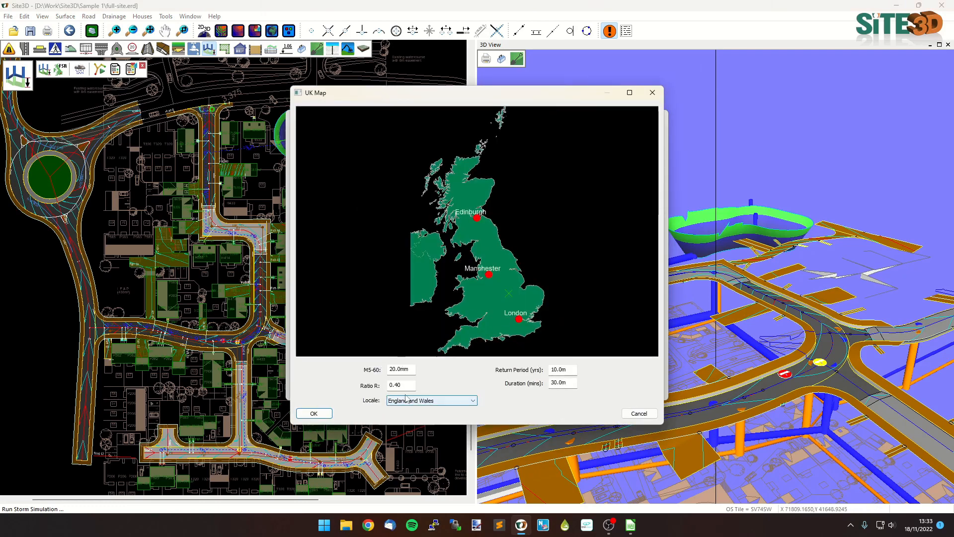
left_click(313, 414)
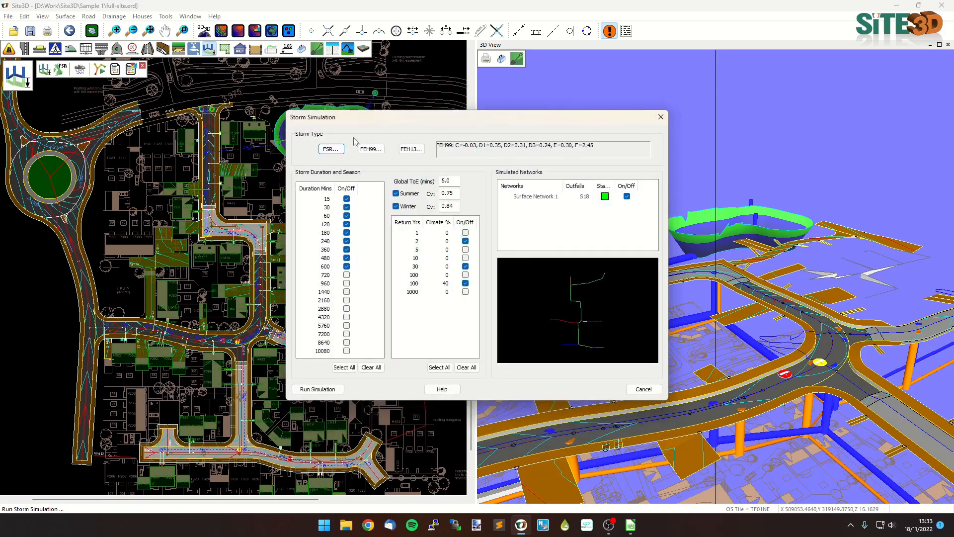
left_click(370, 148)
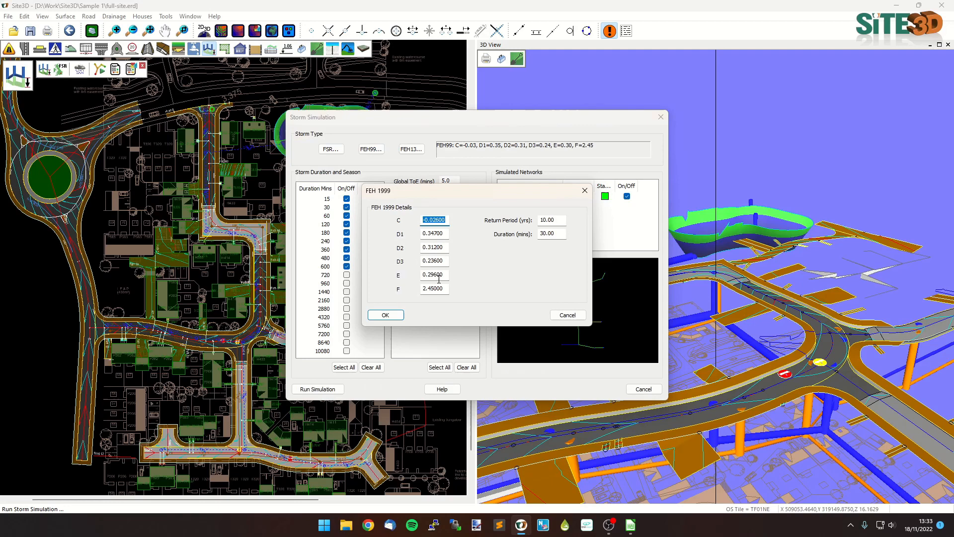
left_click(386, 315)
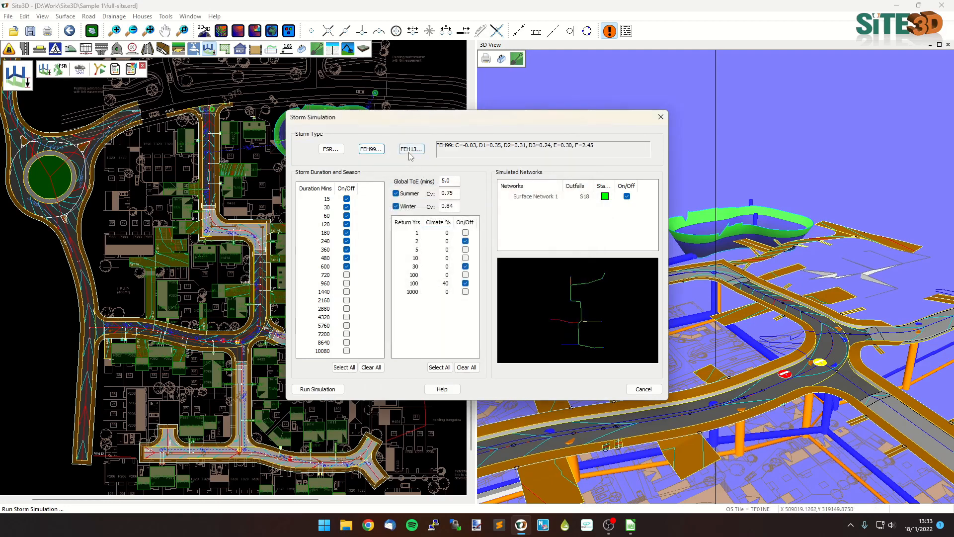
left_click(410, 149)
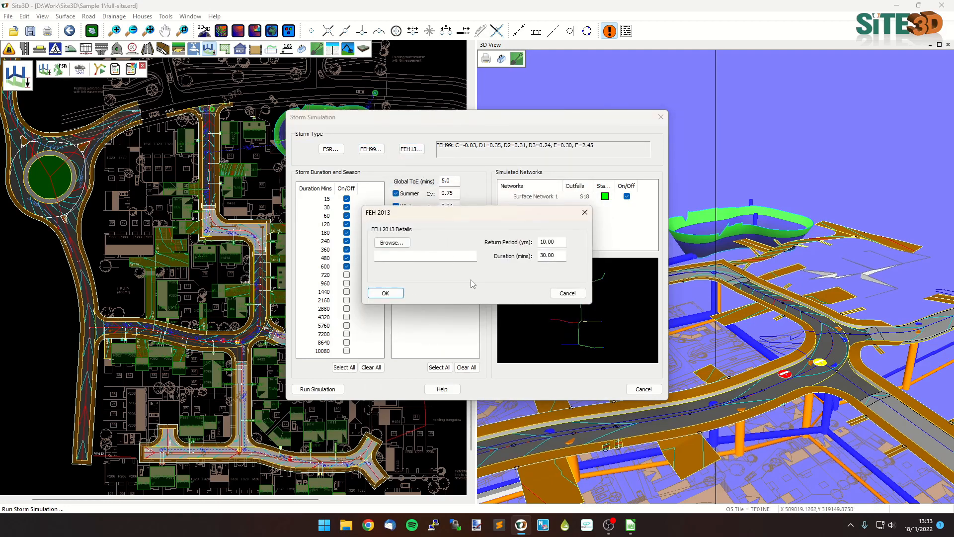
left_click(385, 292)
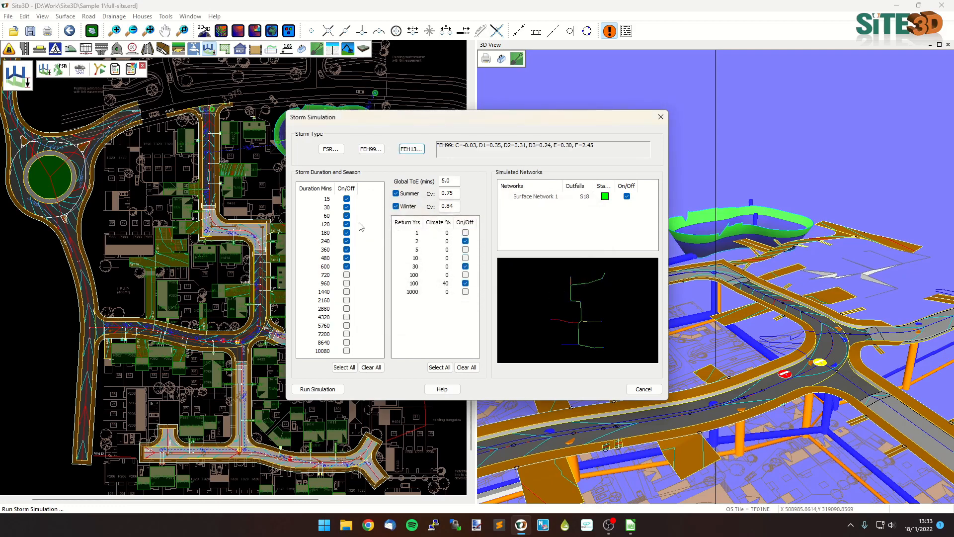
mouse_move(448, 307)
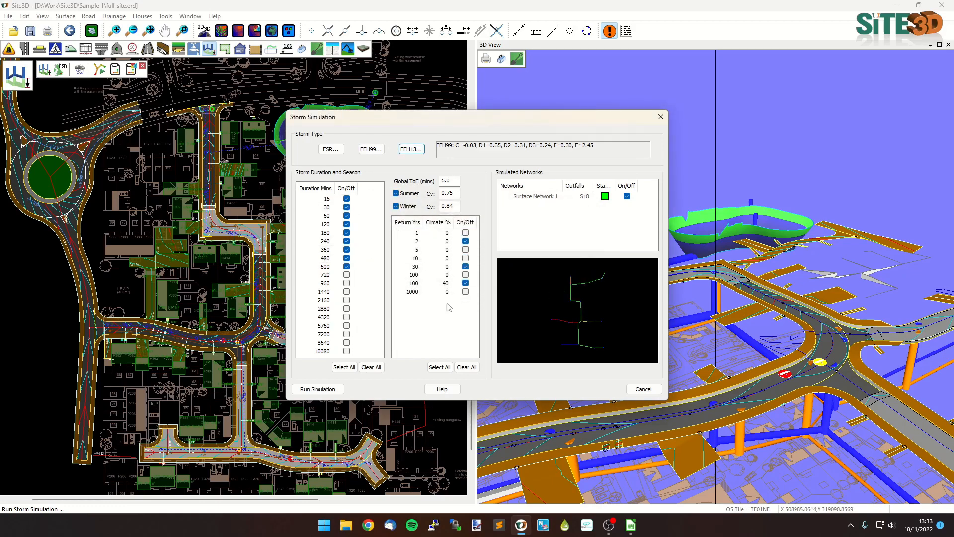
Step: Check the 100-year return period and summer Cv 0.75 / winter Cv 0.84, then run the simulation
left_click(465, 282)
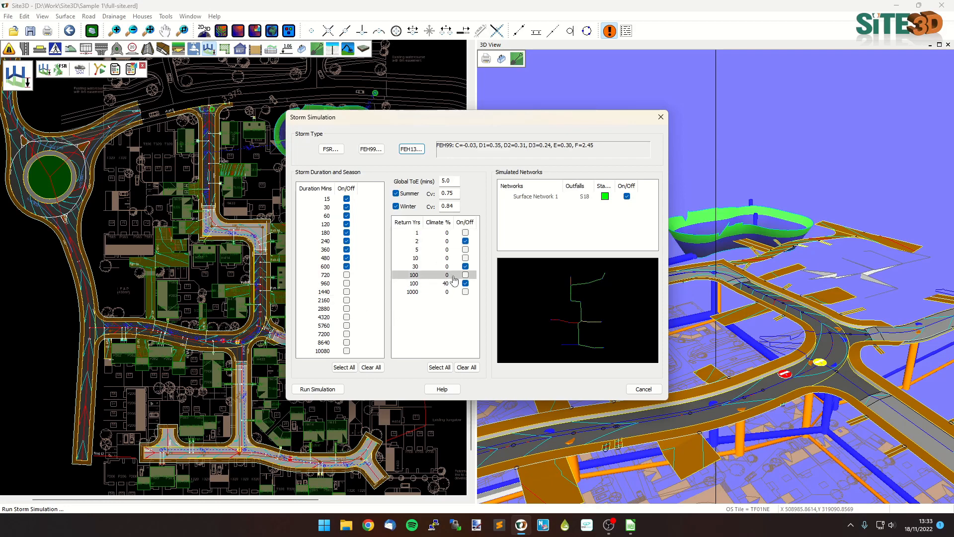
left_click(465, 283)
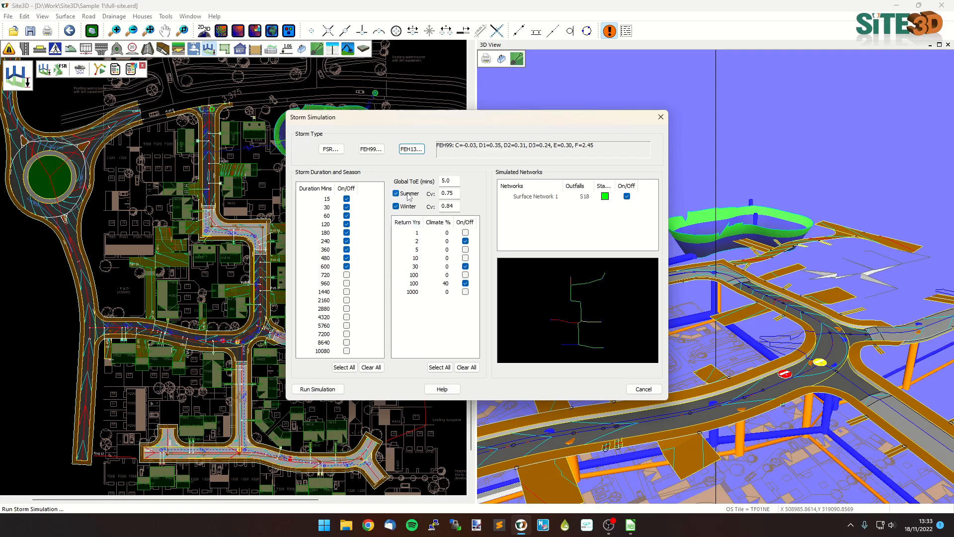
mouse_move(411, 211)
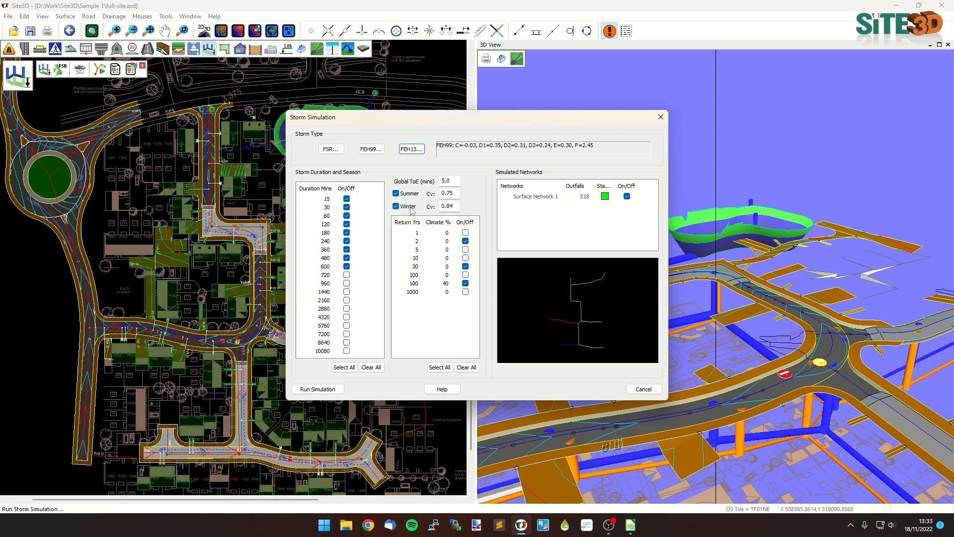
left_click(449, 193)
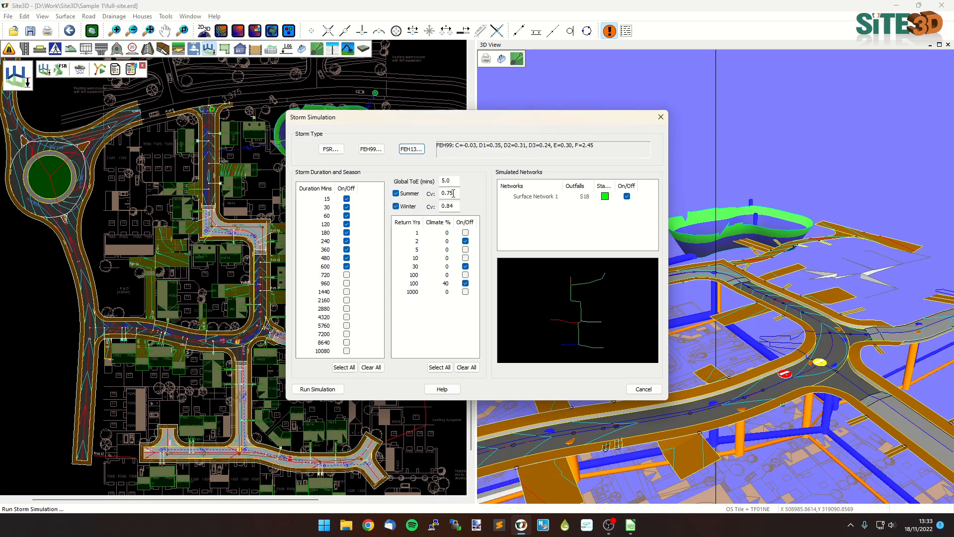
triple_click(448, 193)
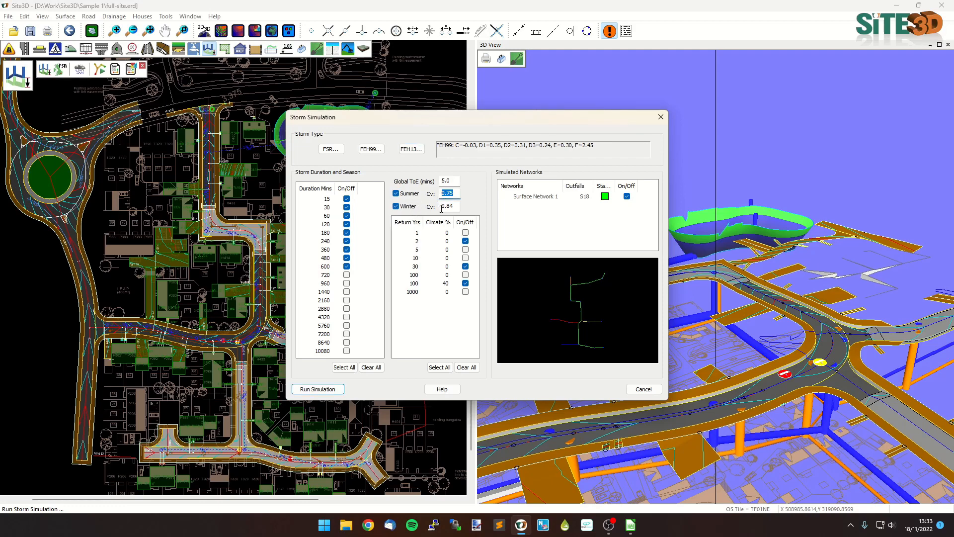
left_click(449, 205)
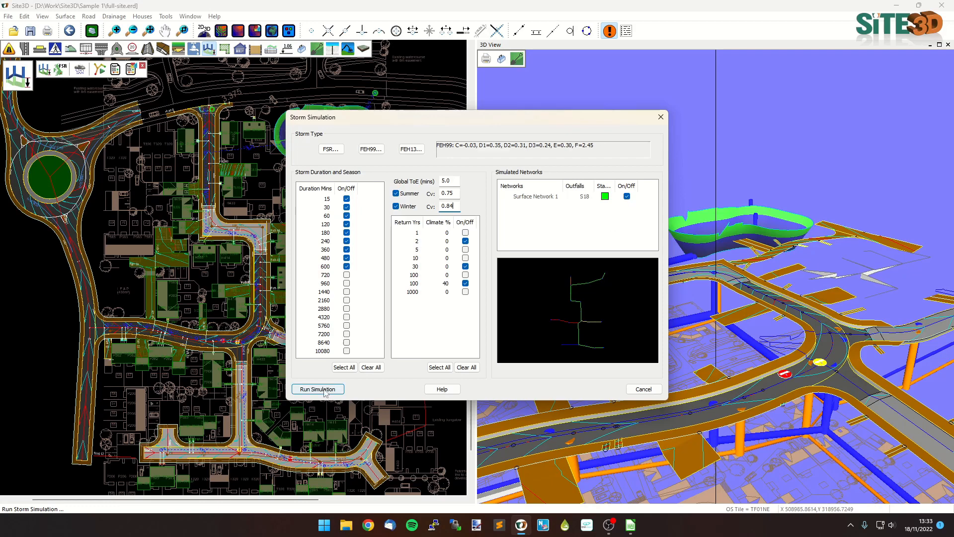
left_click(317, 389)
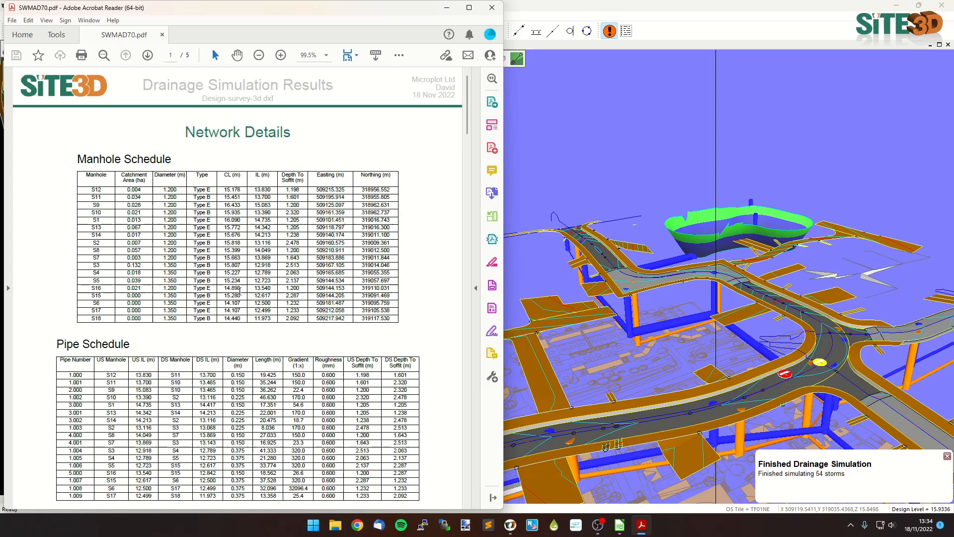
mouse_move(444, 85)
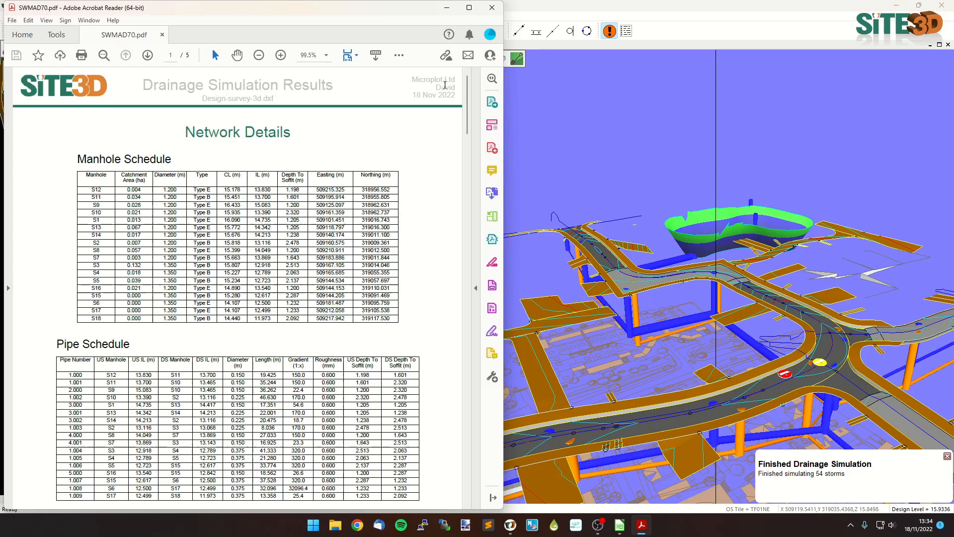
mouse_move(436, 114)
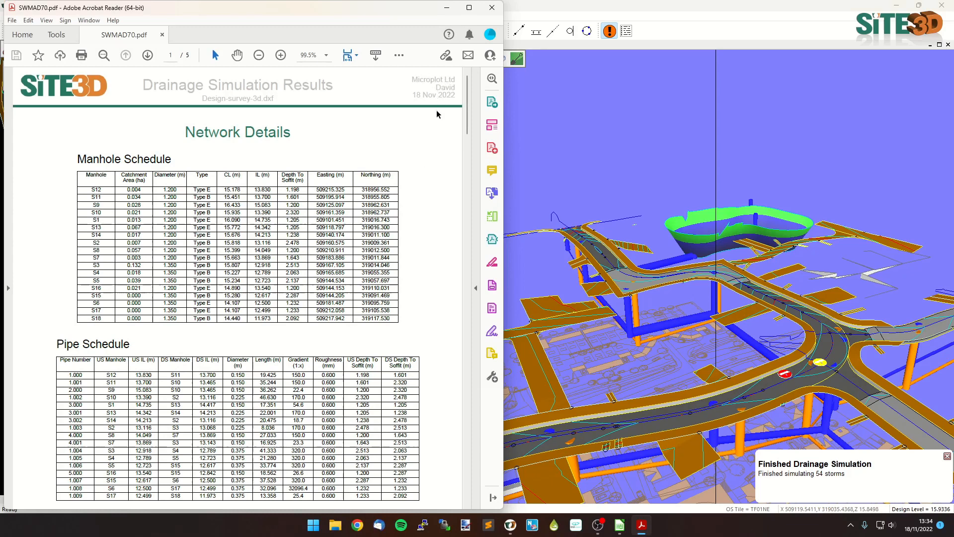
Step: Scroll the SWMAD70.pdf report from the header through the schedules to Simulation Settings
double_click(237, 98)
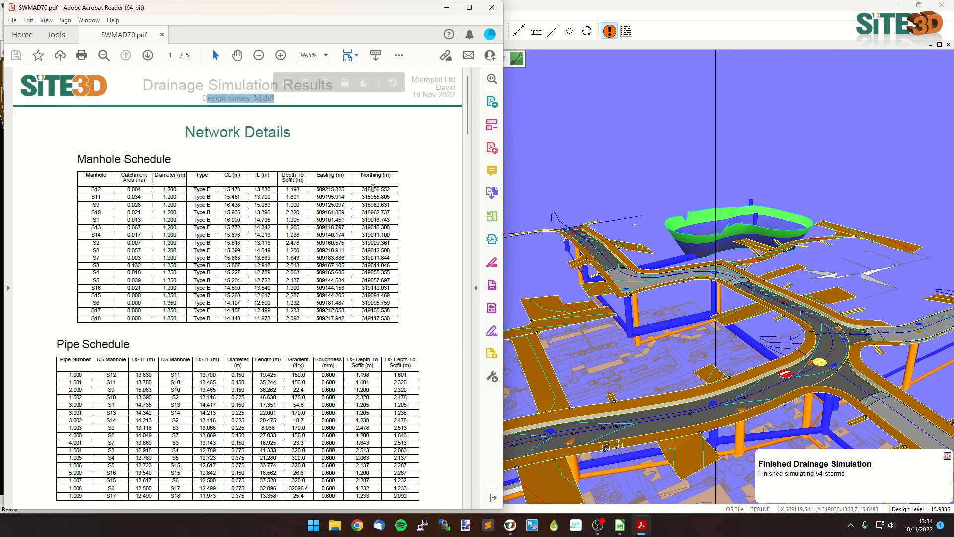
scroll("down", 3)
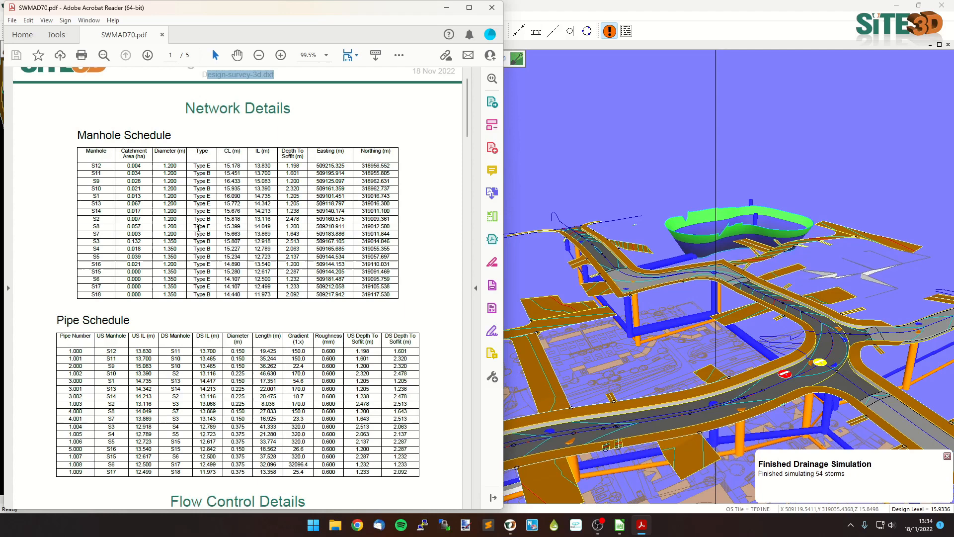
scroll("down", 3)
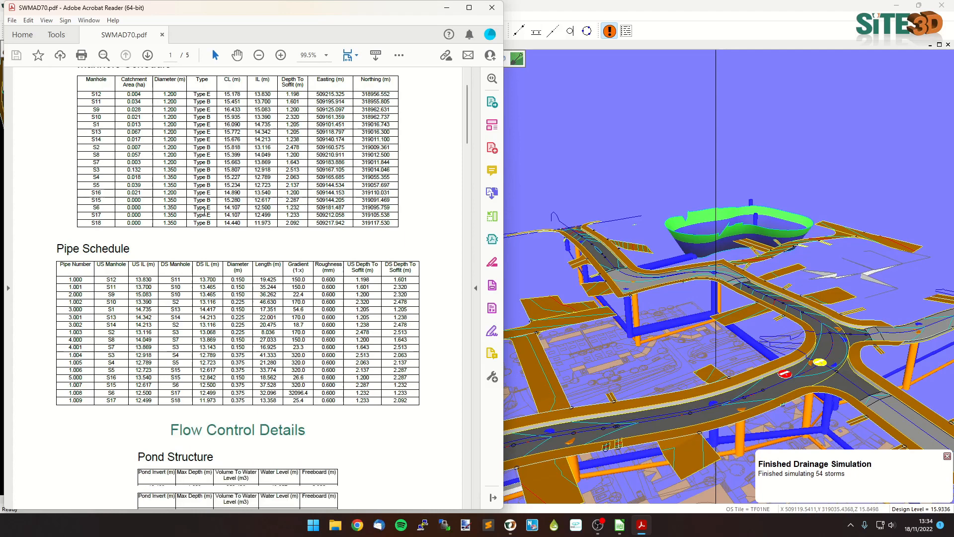
scroll("down", 3)
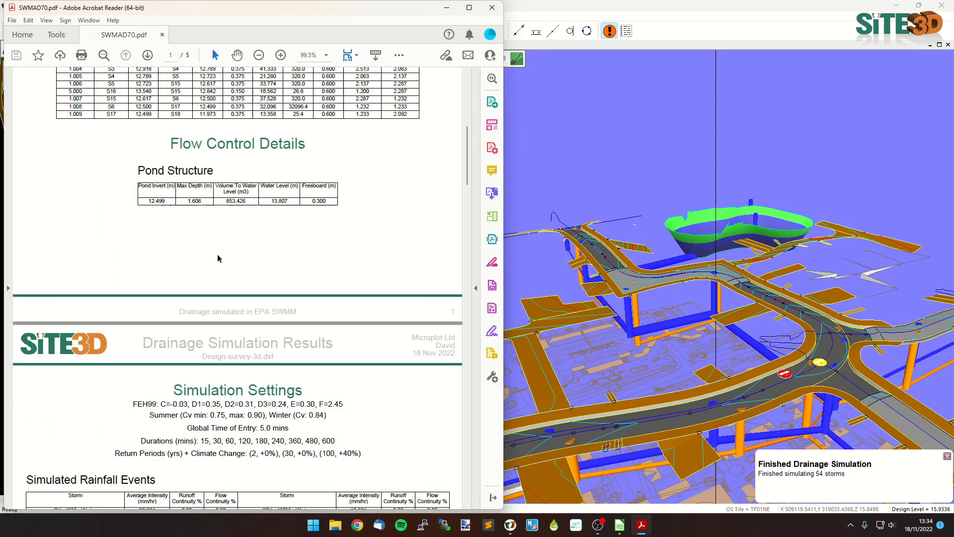
scroll("down", 3)
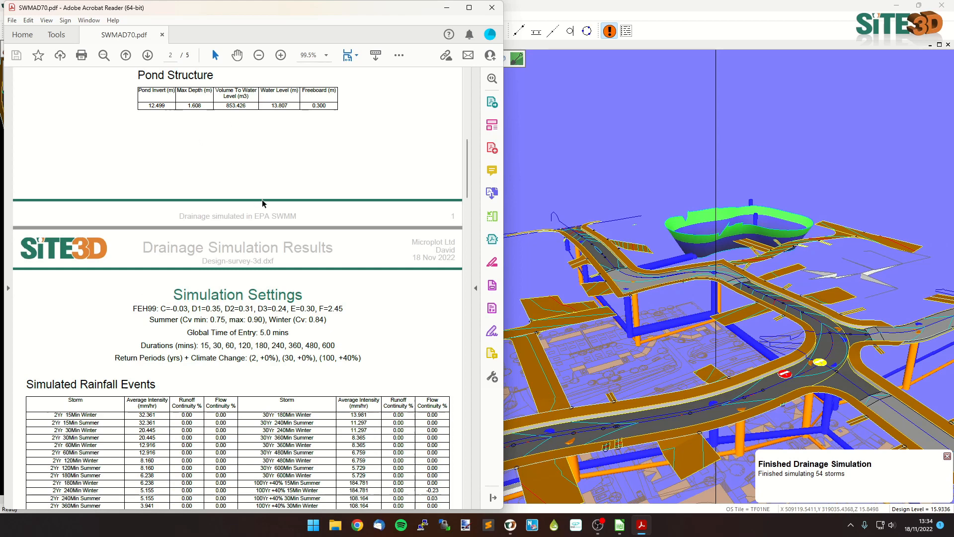
scroll("down", 3)
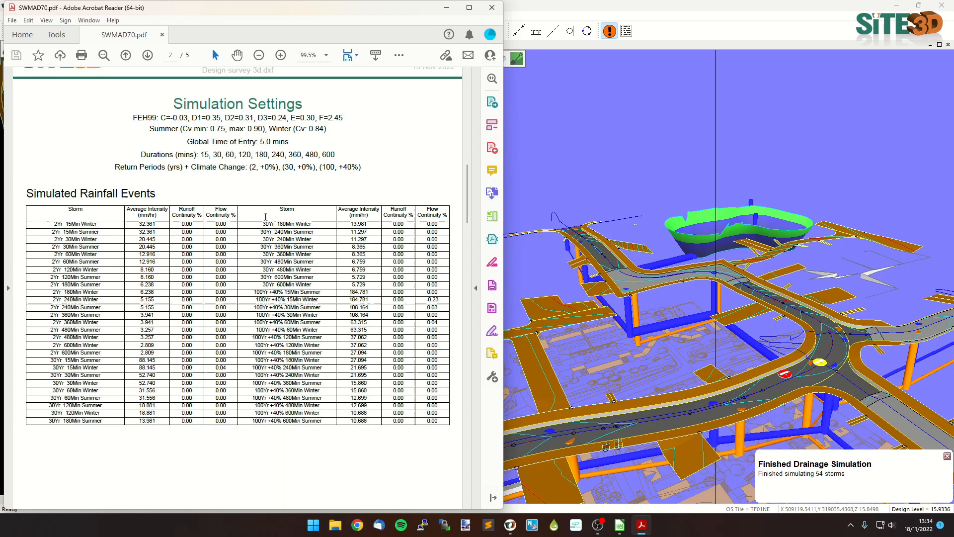
mouse_move(363, 122)
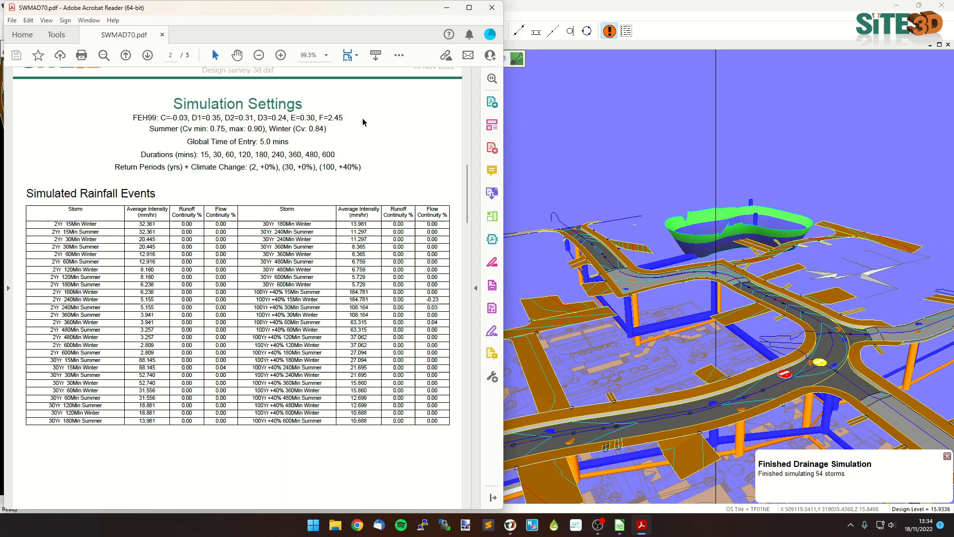
mouse_move(167, 153)
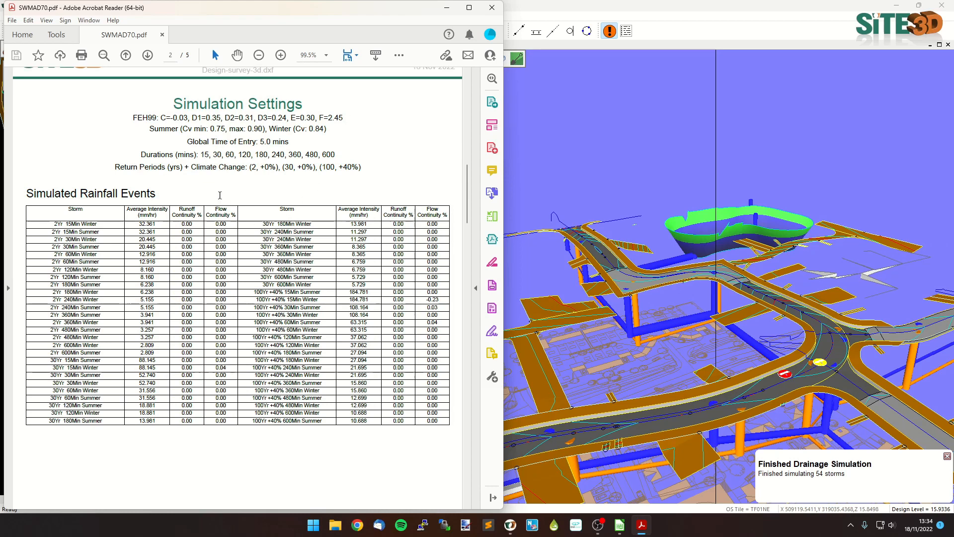
left_click(948, 456)
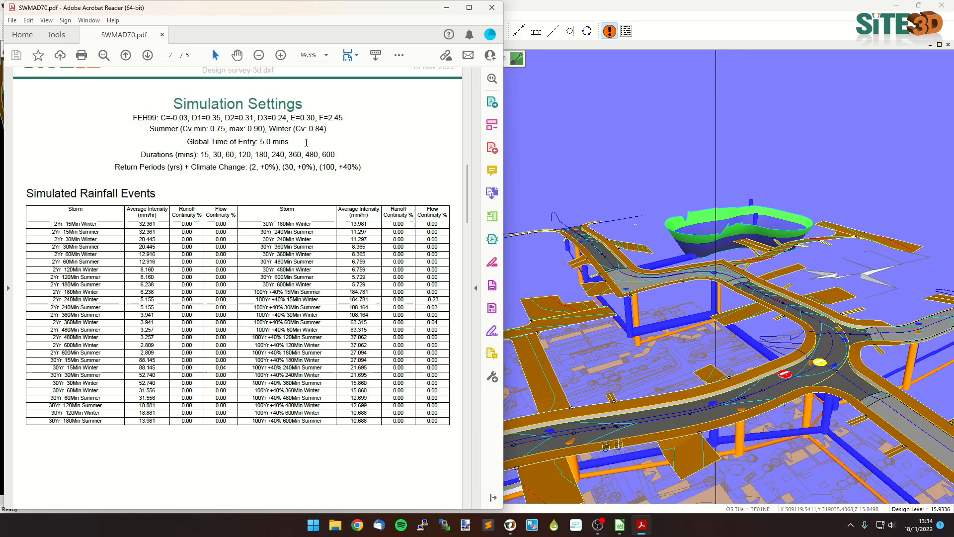
mouse_move(223, 146)
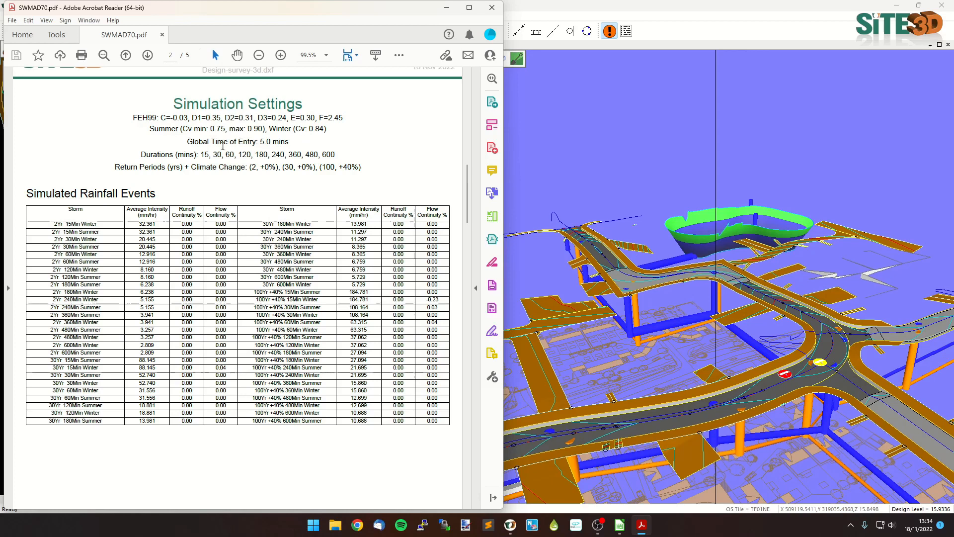
mouse_move(252, 274)
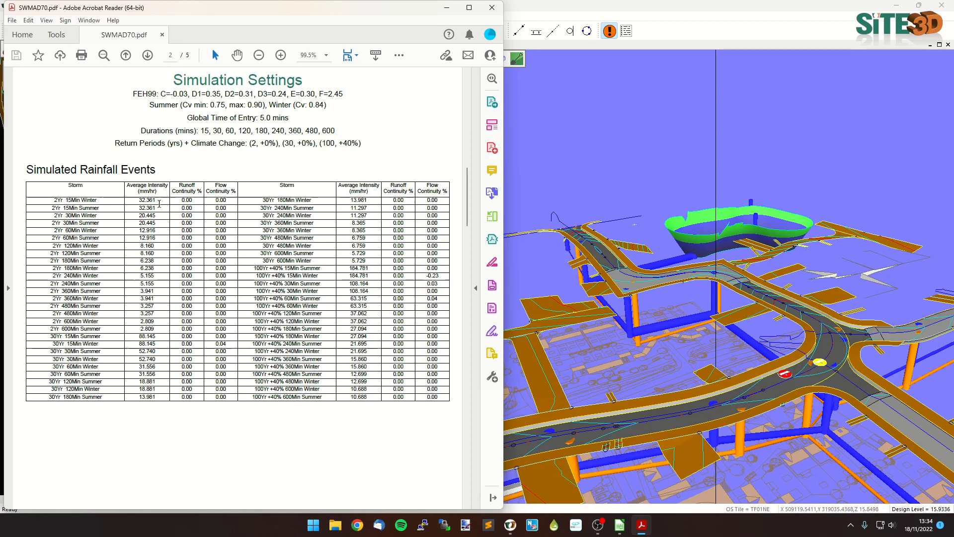
mouse_move(197, 202)
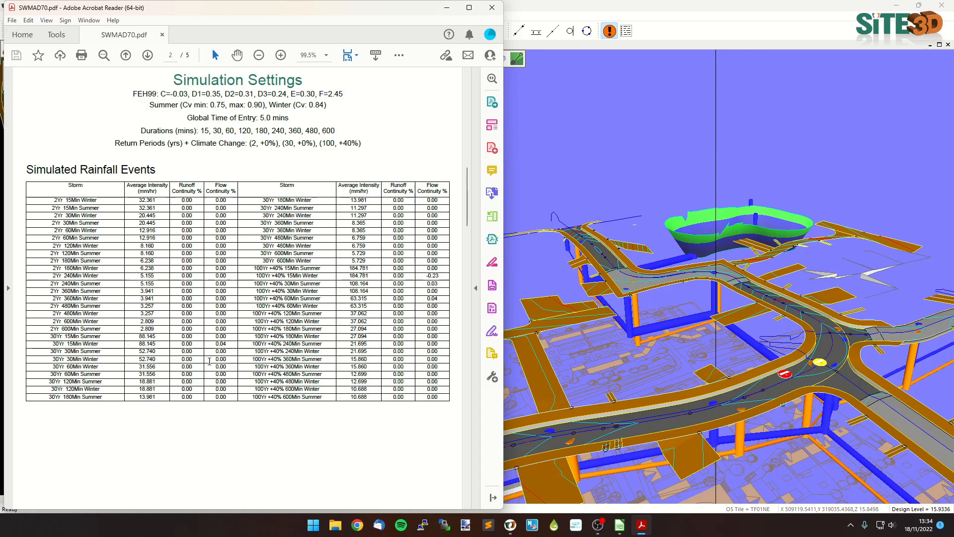
mouse_move(224, 359)
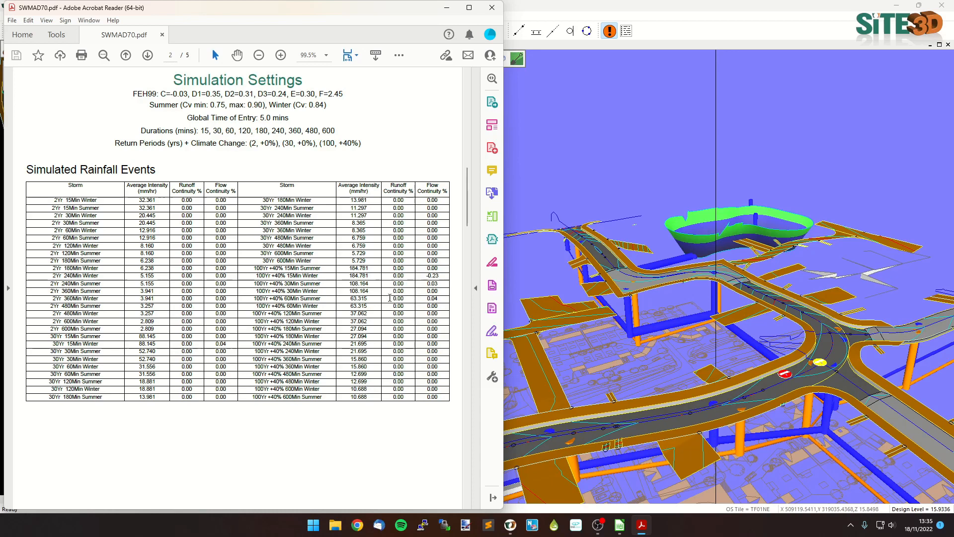
Step: Scroll through the 2-, 30- and 100-year return period results for manholes and conduits
scroll("down", 3)
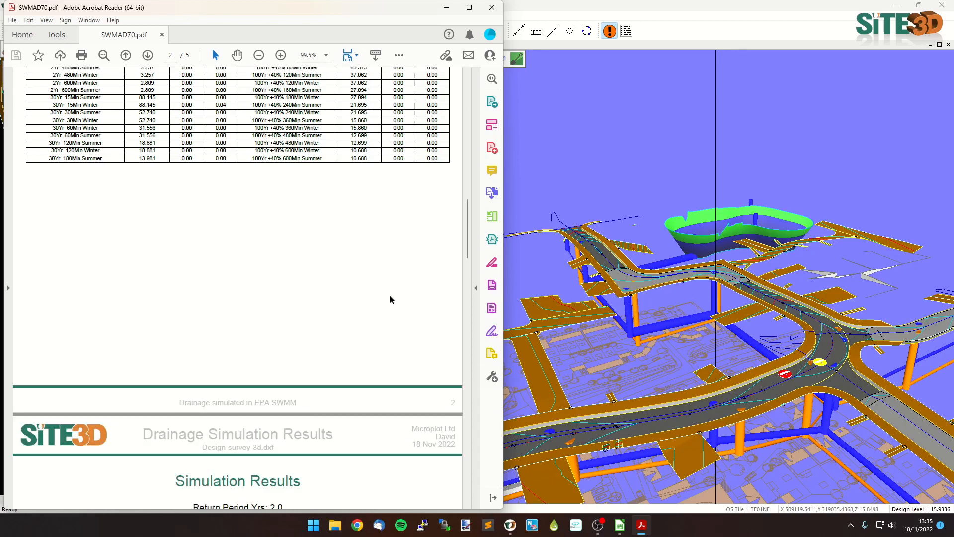
scroll("down", 3)
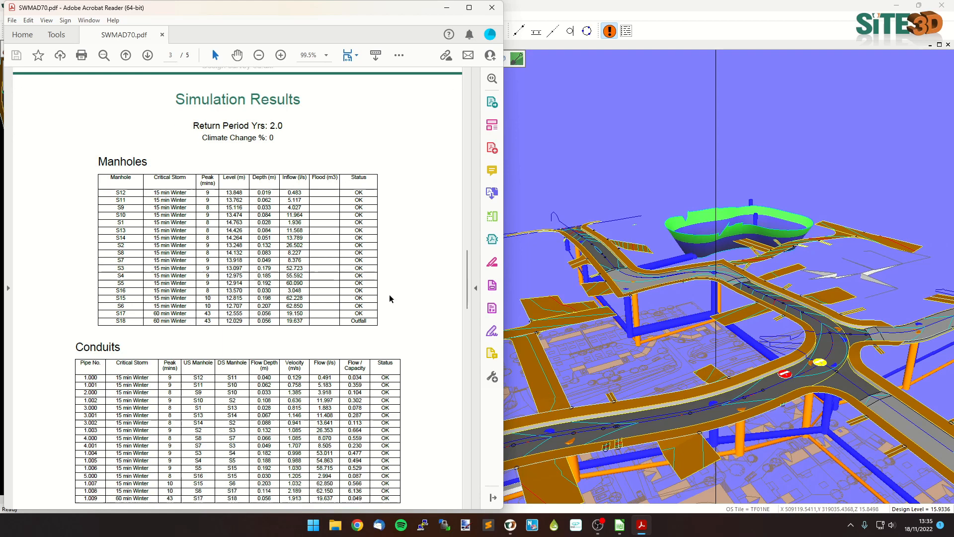
mouse_move(289, 178)
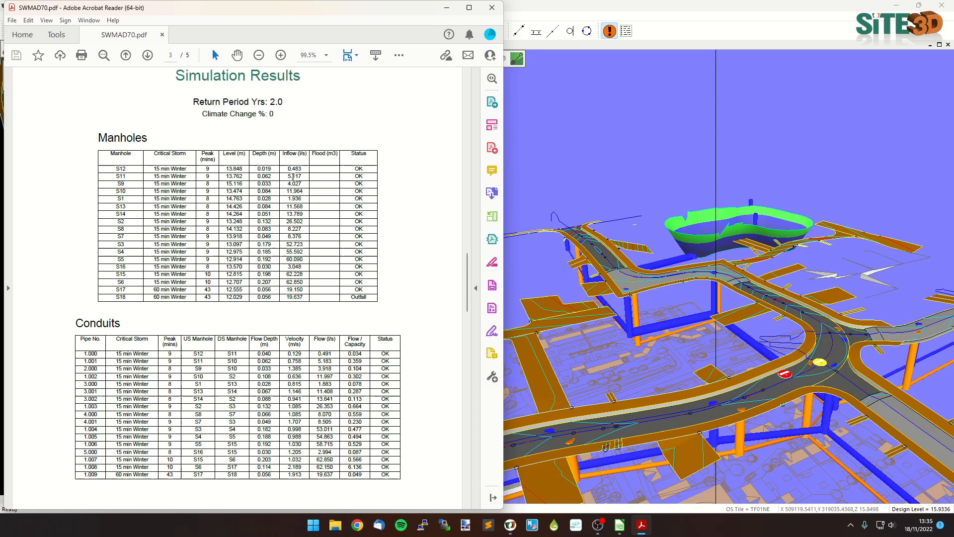
mouse_move(327, 181)
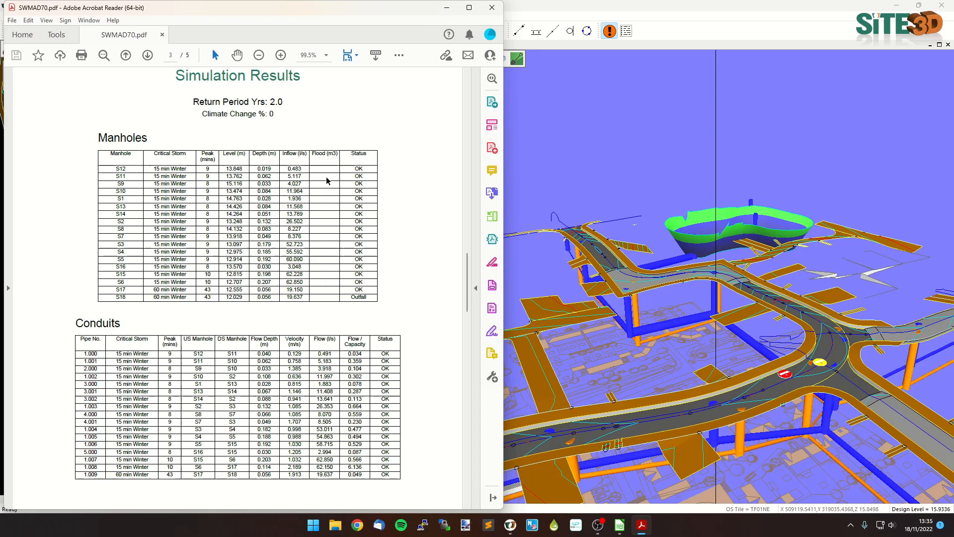
scroll("down", 3)
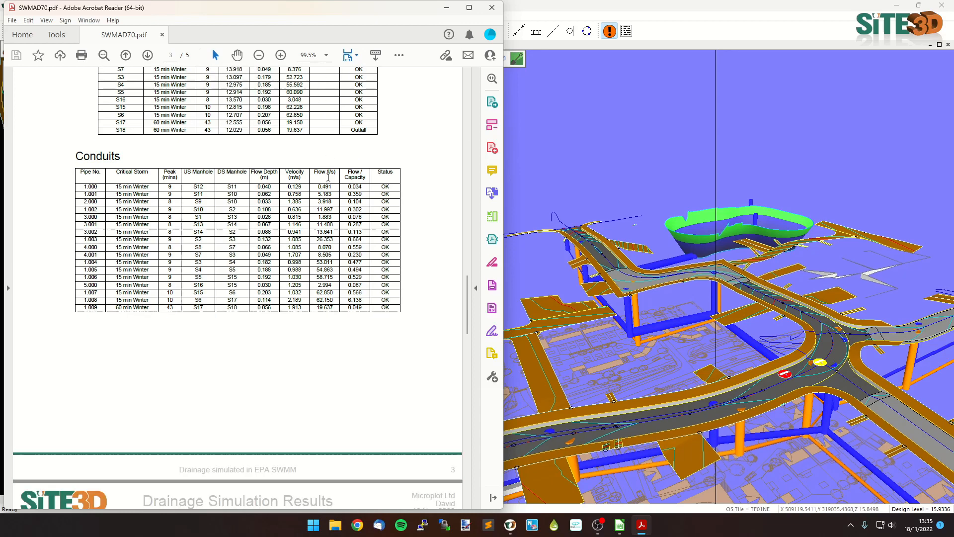
left_click(148, 54)
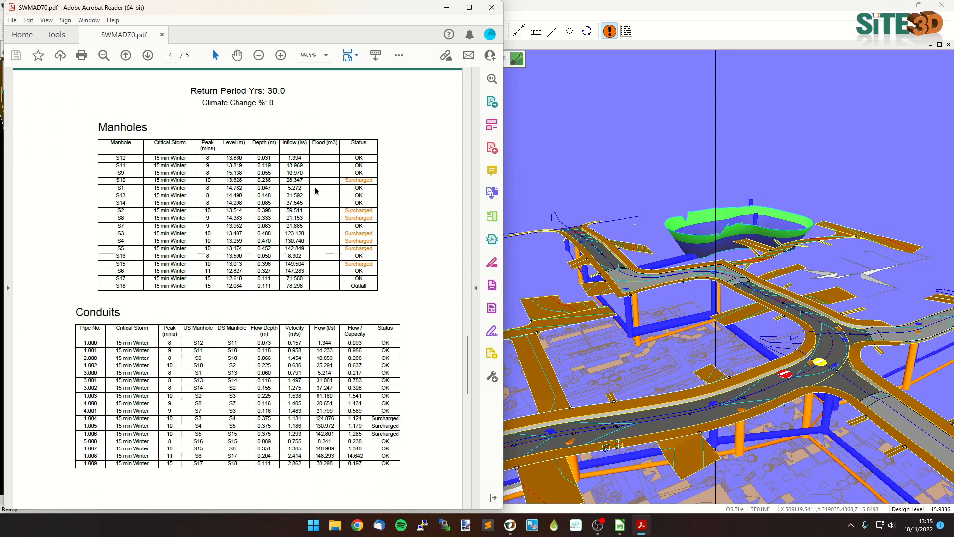
mouse_move(358, 362)
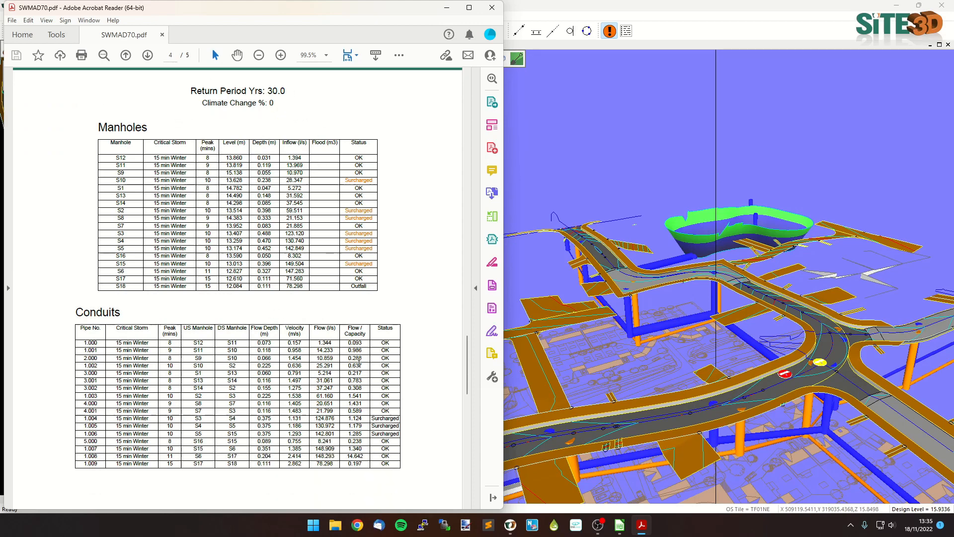
left_click(147, 54)
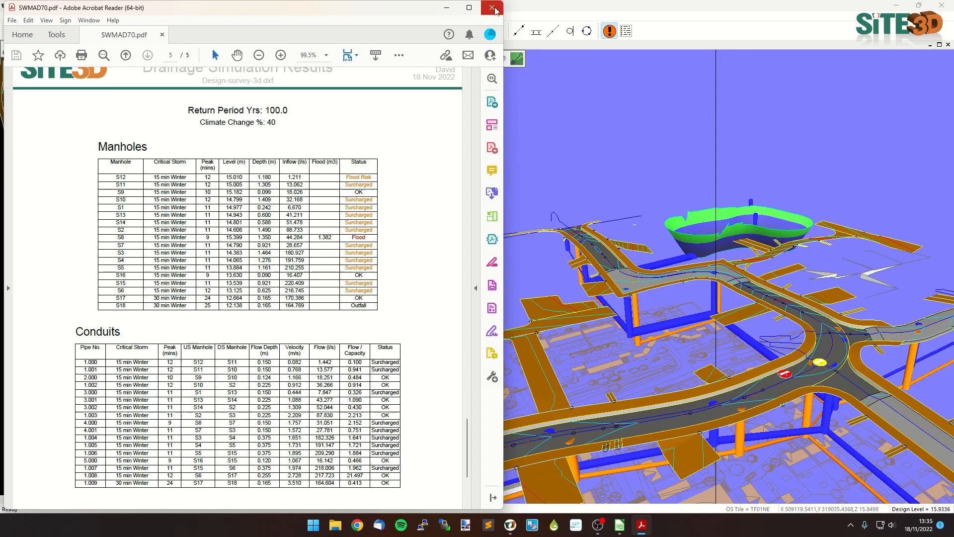
Step: Close the Acrobat Reader report window to return to the Site3D site plan
left_click(493, 7)
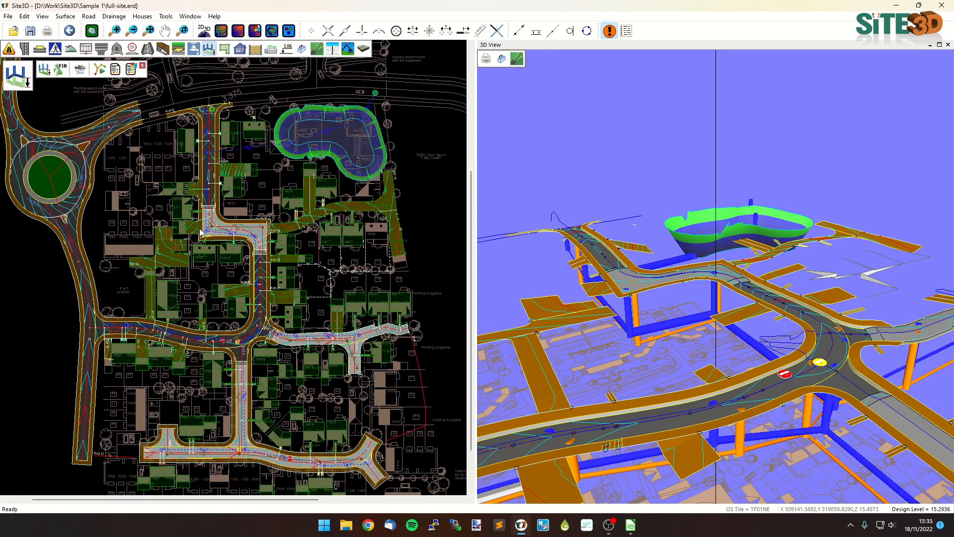
mouse_move(214, 253)
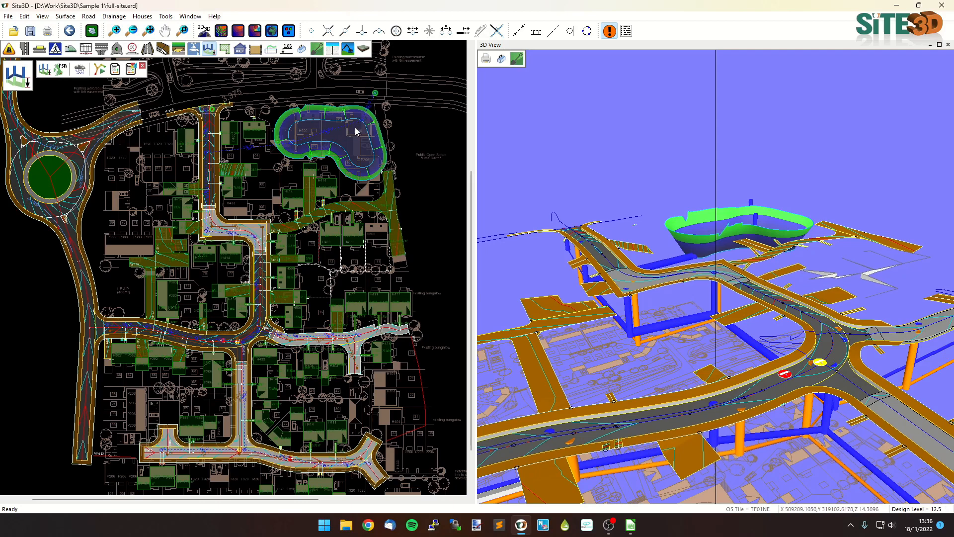
mouse_move(335, 152)
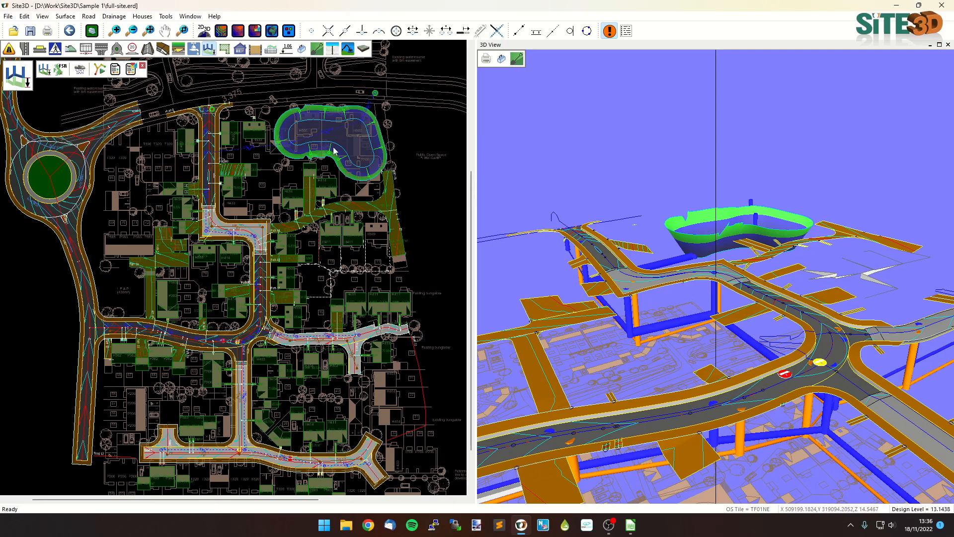
mouse_move(364, 123)
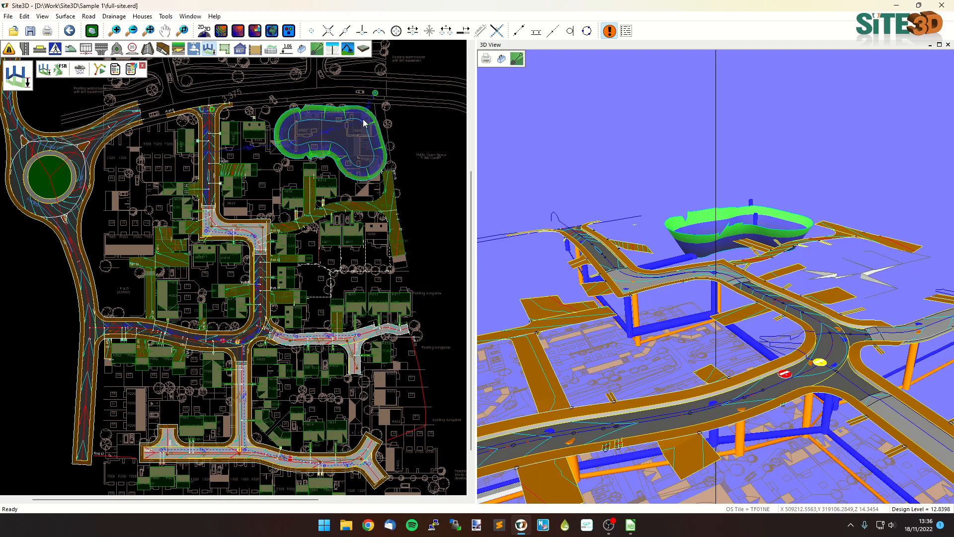
mouse_move(142, 166)
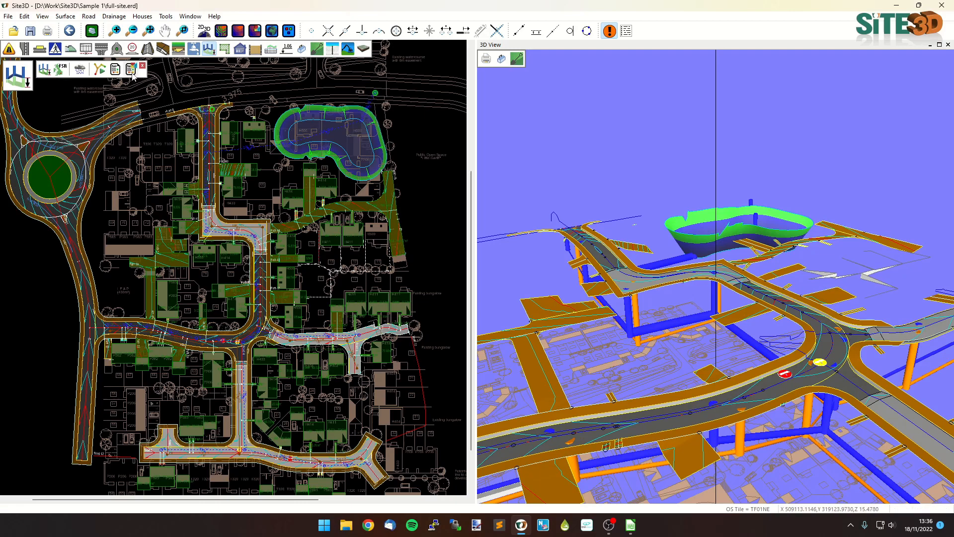
Step: Set the drainage report project name to 'Full Site Design' and confirm the details
left_click(129, 69)
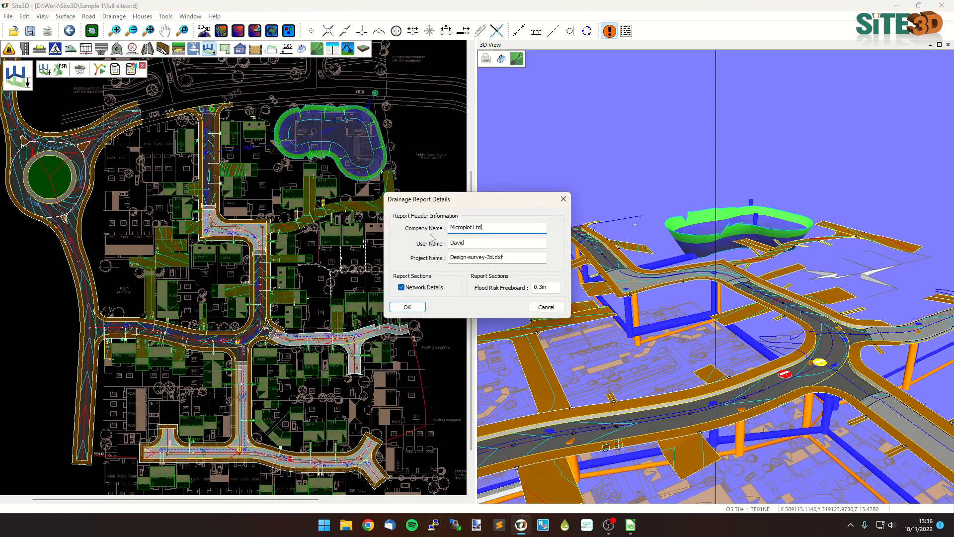
triple_click(496, 257)
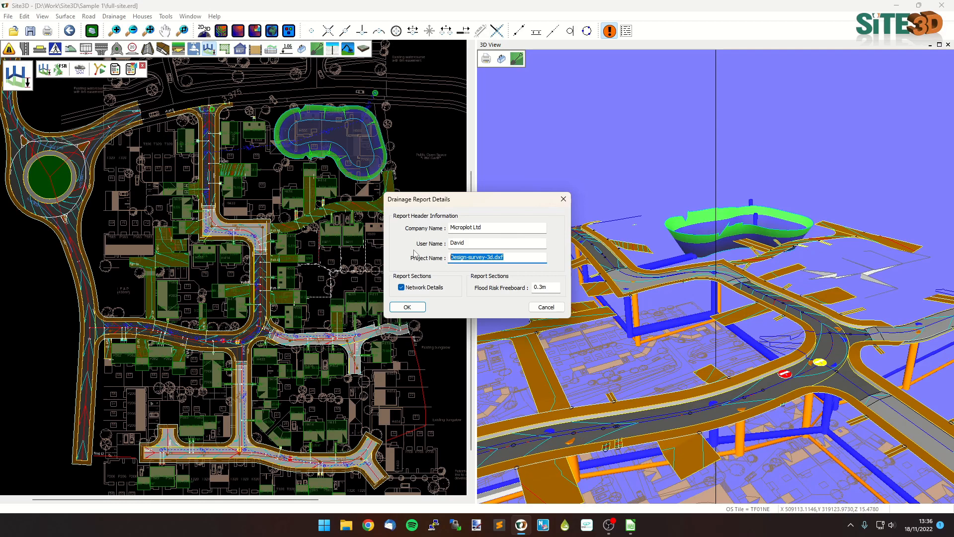
type("Full Site")
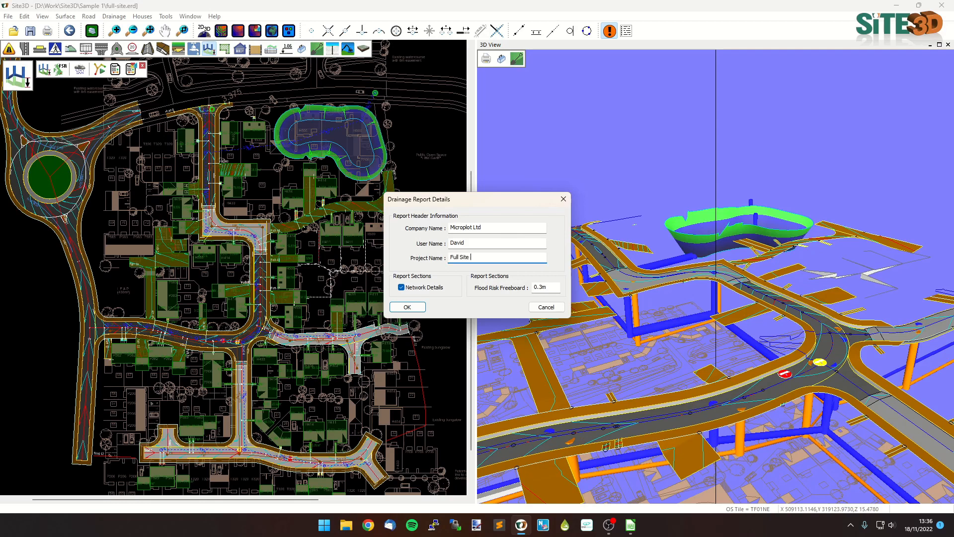
type("Design")
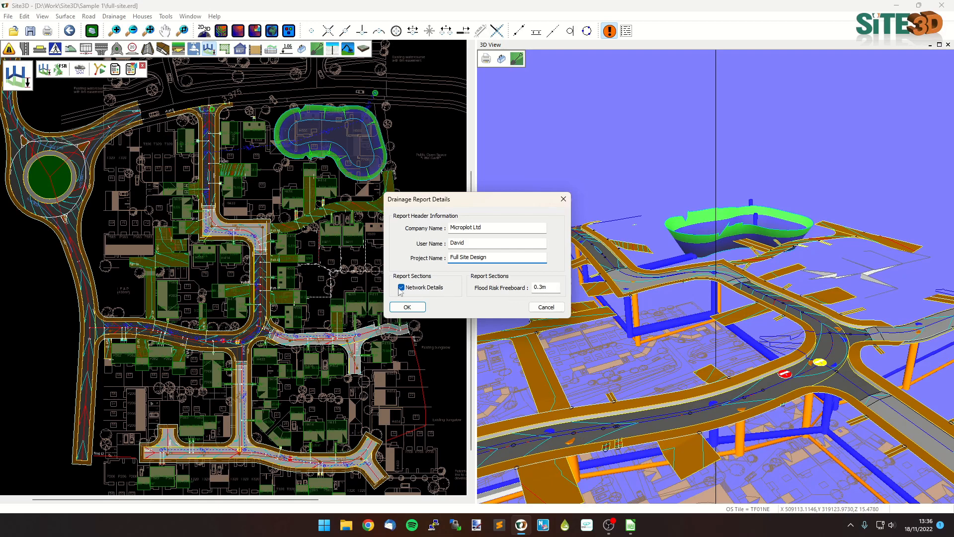
left_click(407, 308)
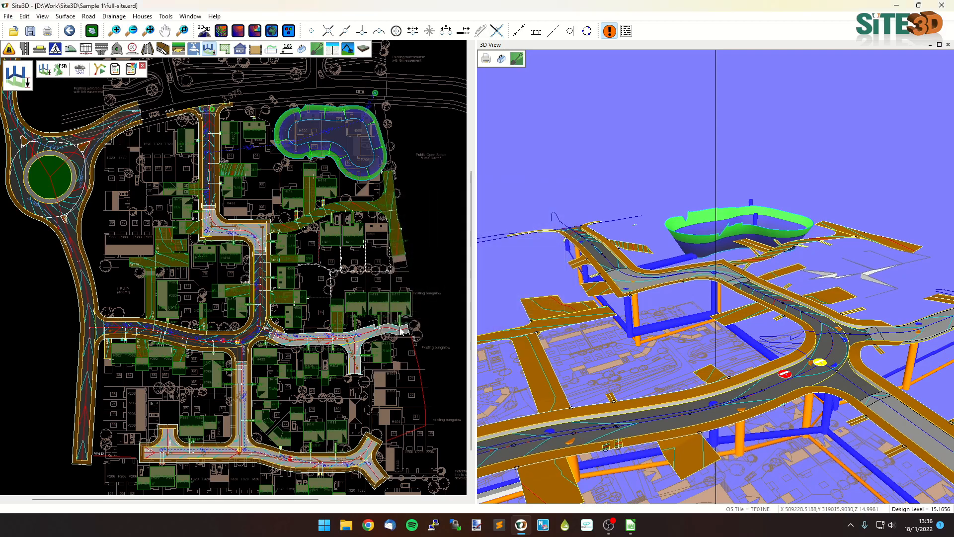
mouse_move(232, 158)
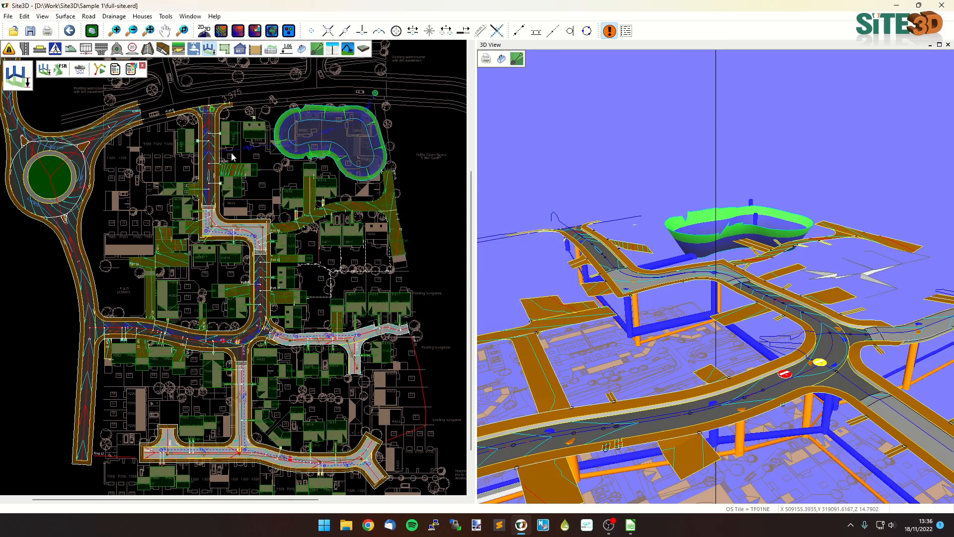
mouse_move(100, 68)
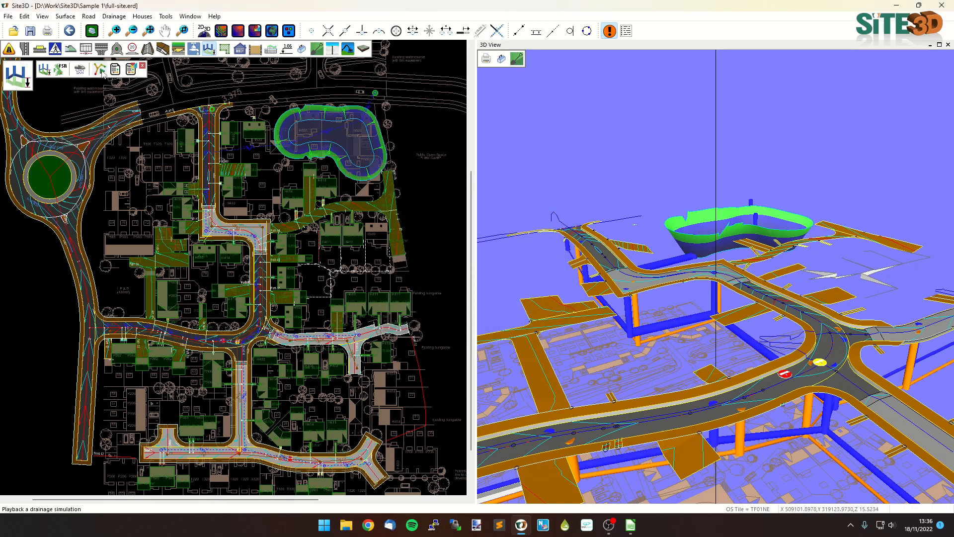
mouse_move(103, 72)
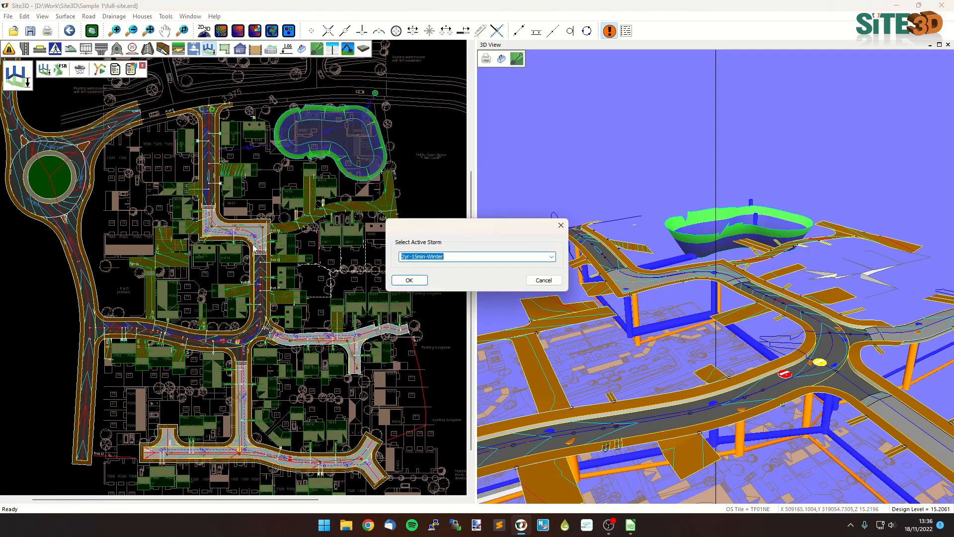
Step: Make 30yr-15min-Winter the active storm, ready to simulate from 0 of 75 minutes
left_click(550, 256)
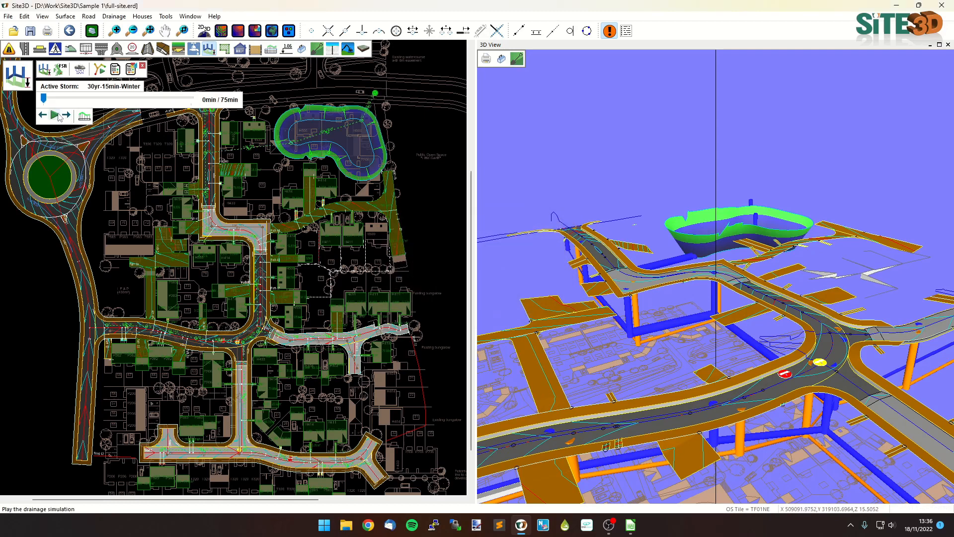
Step: Play the 30yr-15min-Winter simulation and pause it at about 8 minutes
left_click(54, 115)
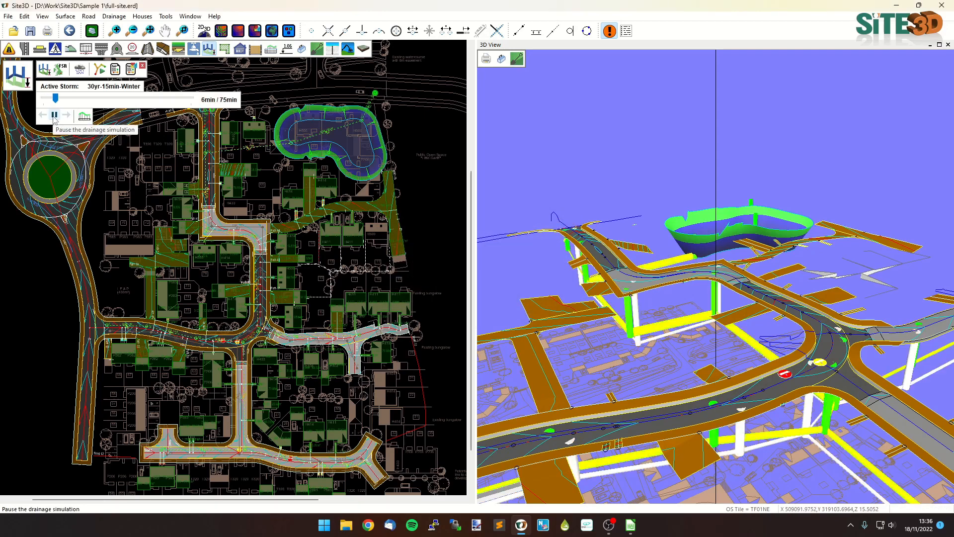
left_click(53, 116)
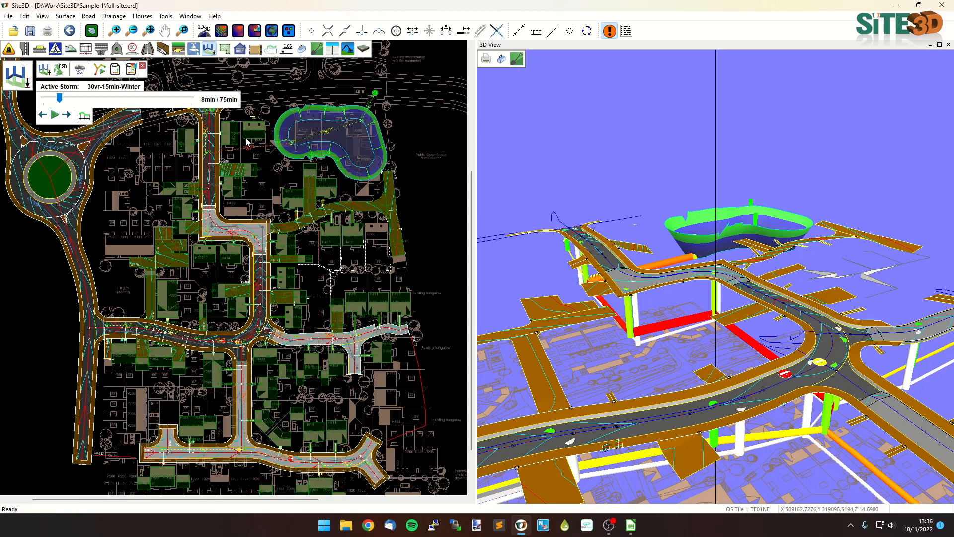
mouse_move(766, 368)
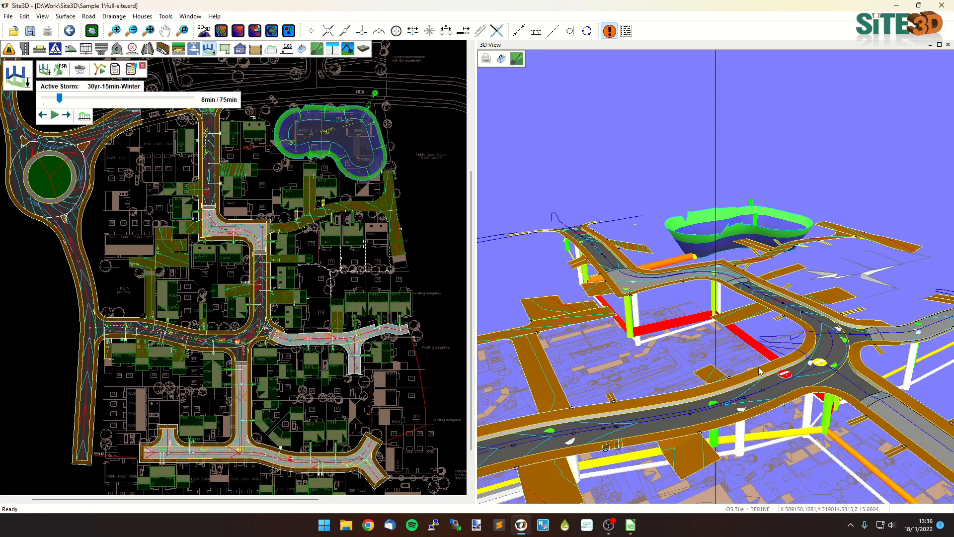
mouse_move(642, 332)
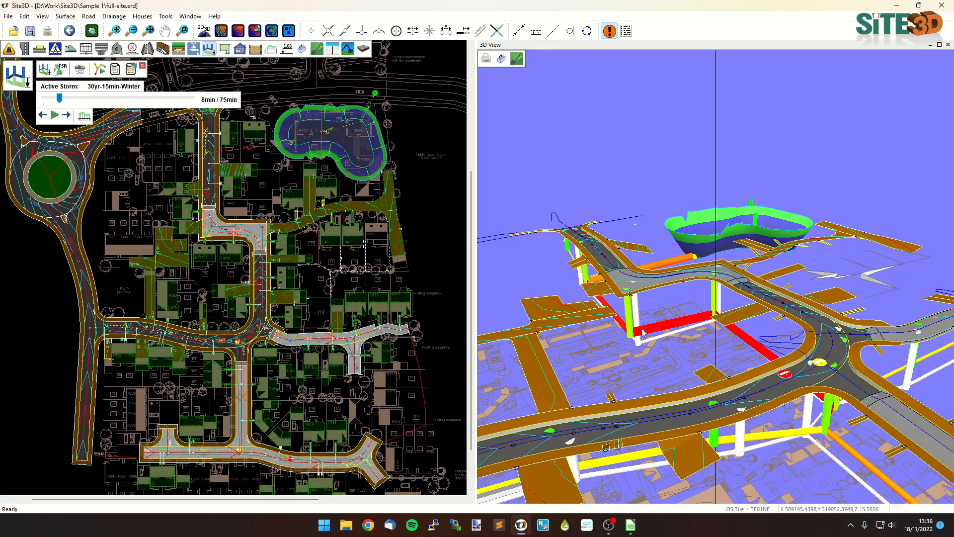
mouse_move(647, 330)
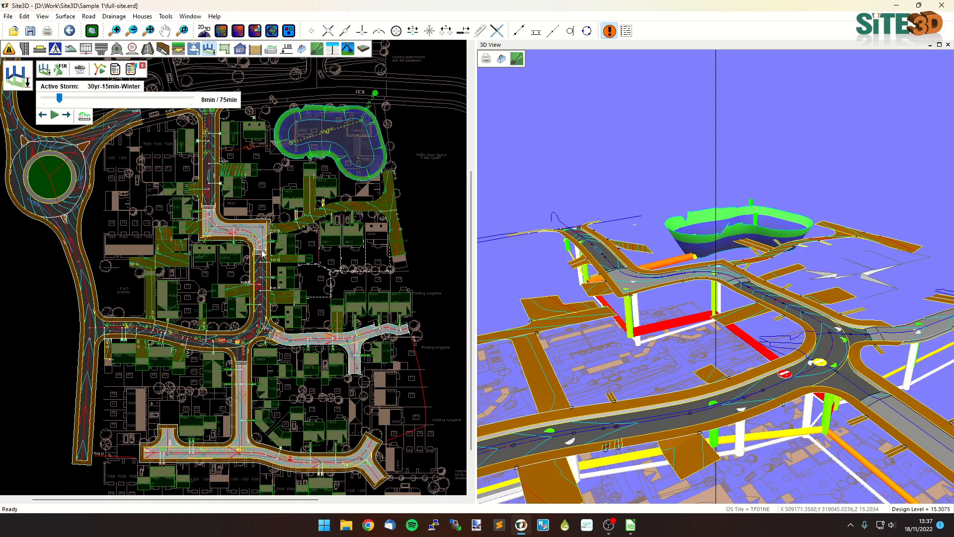
mouse_move(262, 255)
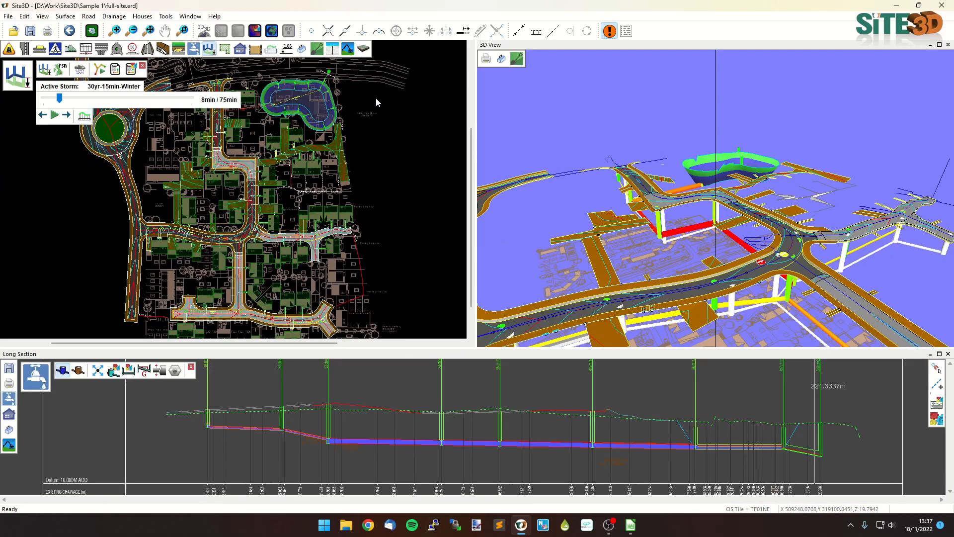
mouse_move(284, 437)
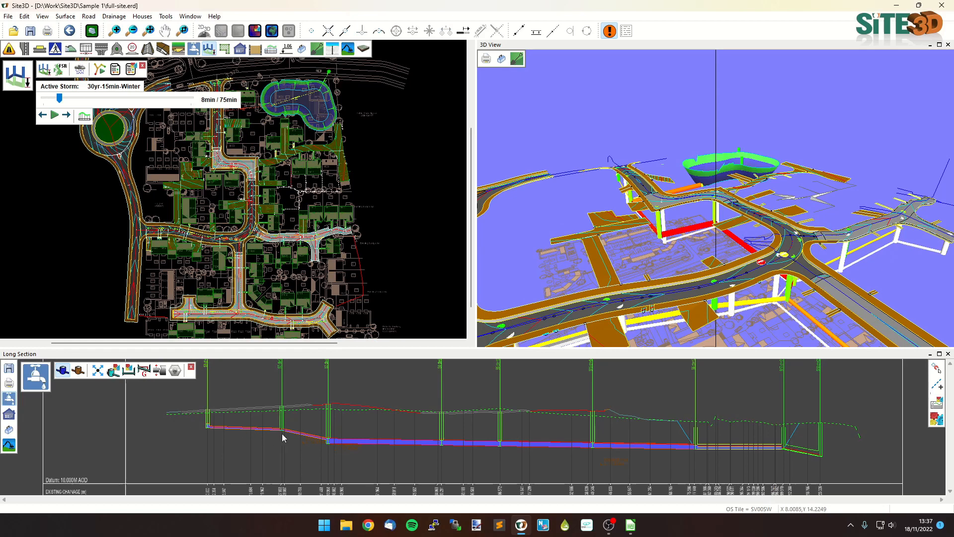
mouse_move(582, 452)
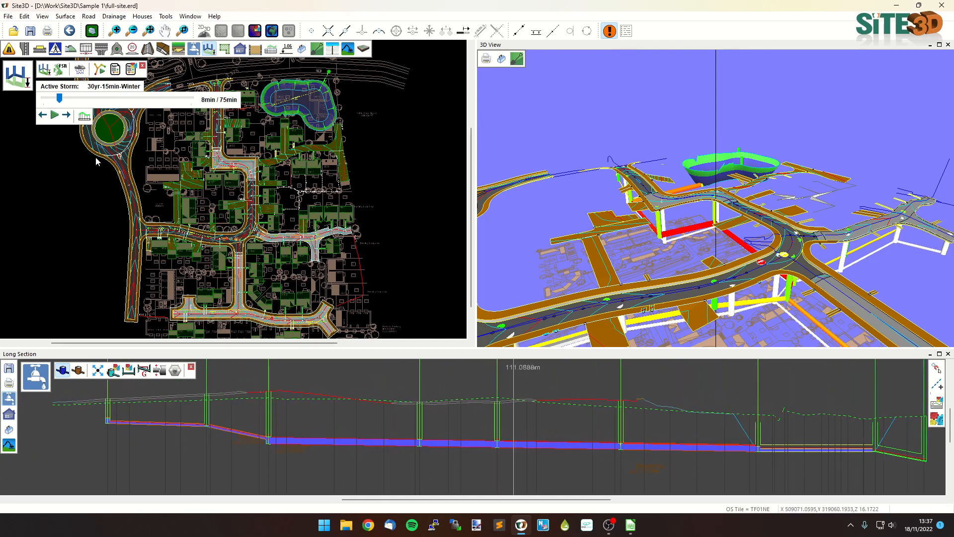
Step: Play the simulation on to 16 minutes, pause, then wind it back to about 6 minutes
left_click(53, 116)
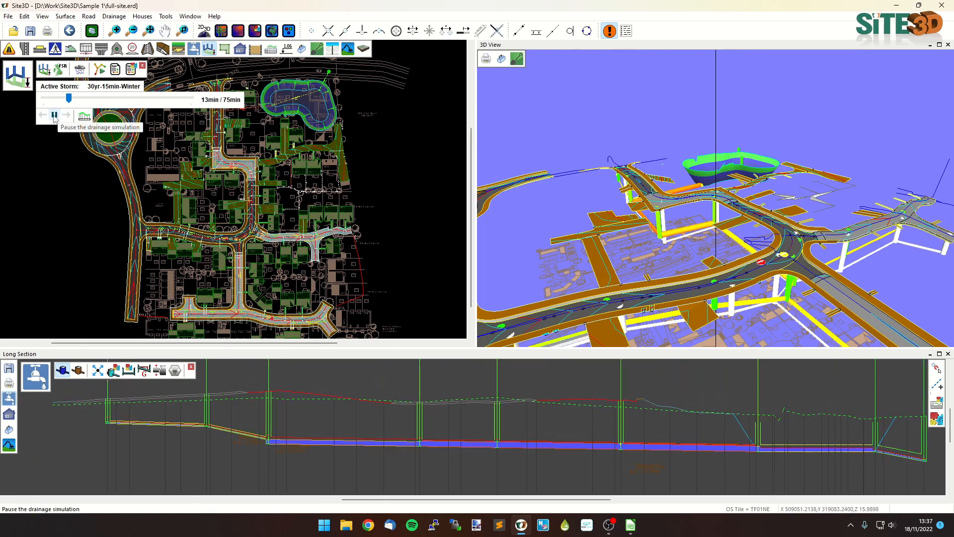
left_click(54, 115)
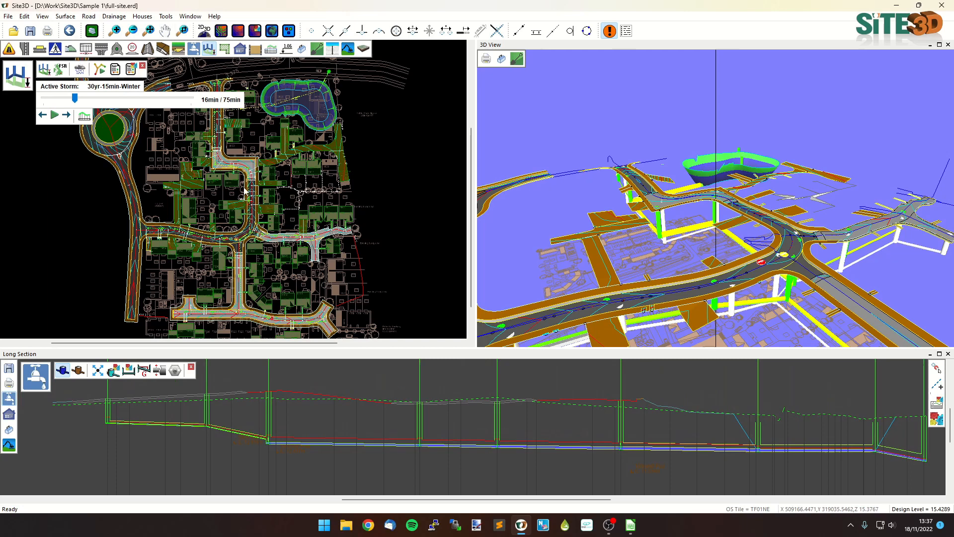
mouse_move(608, 392)
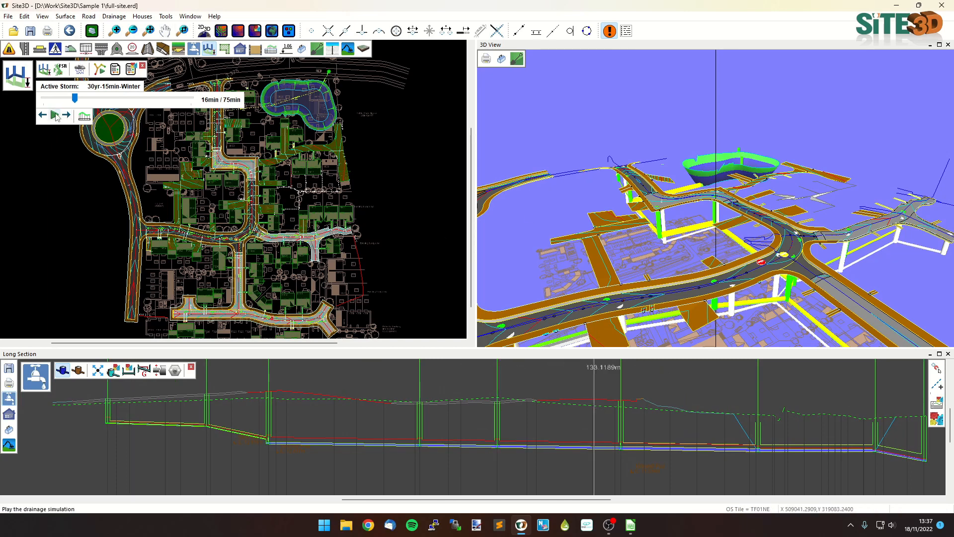
left_click(55, 115)
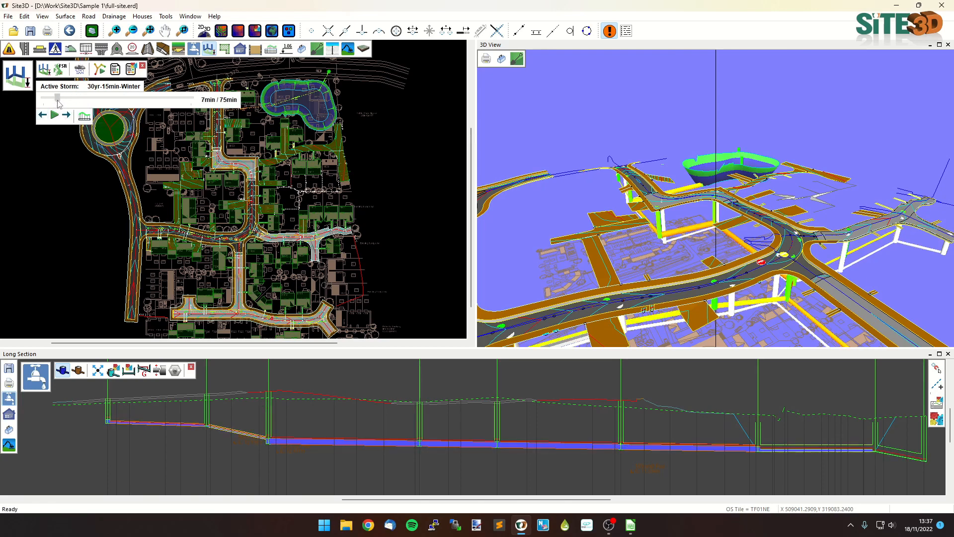
left_click(43, 114)
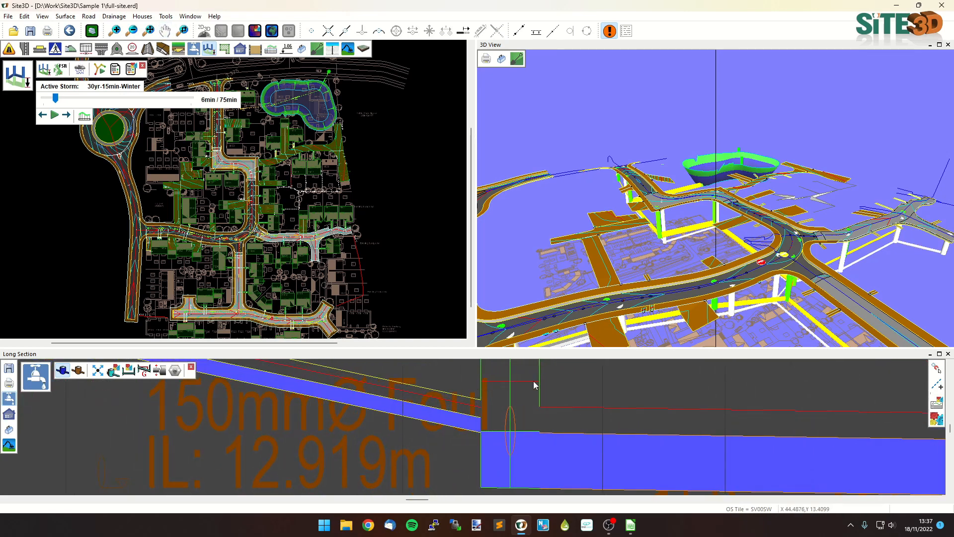
mouse_move(531, 406)
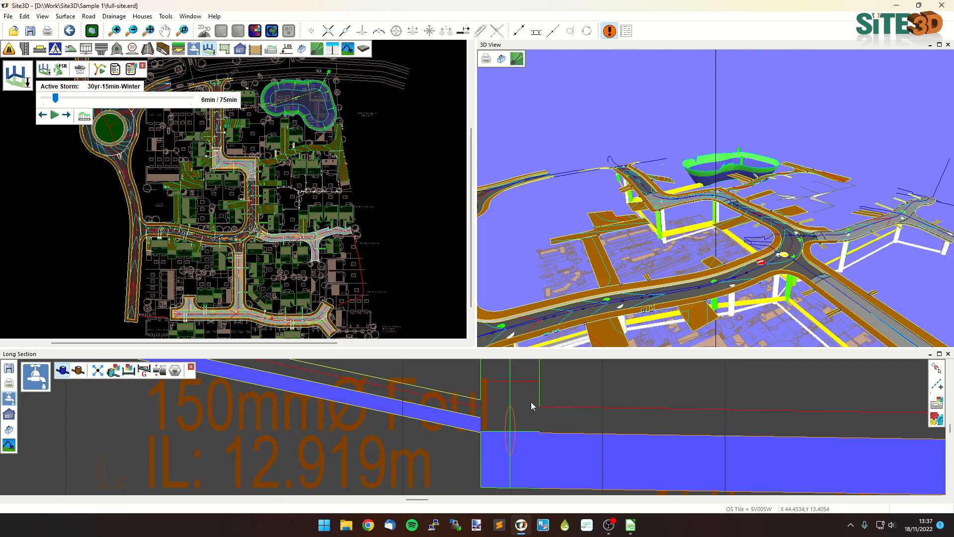
mouse_move(499, 449)
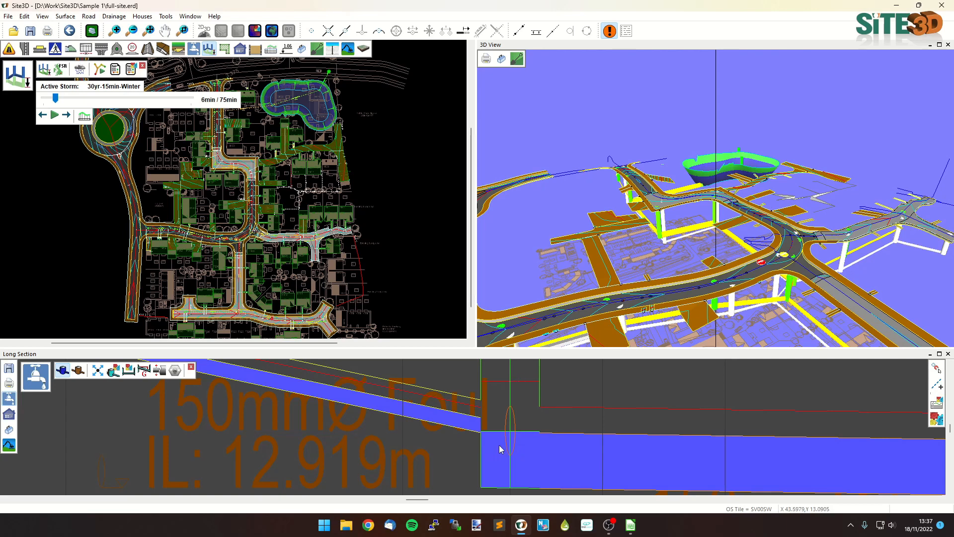
mouse_move(510, 389)
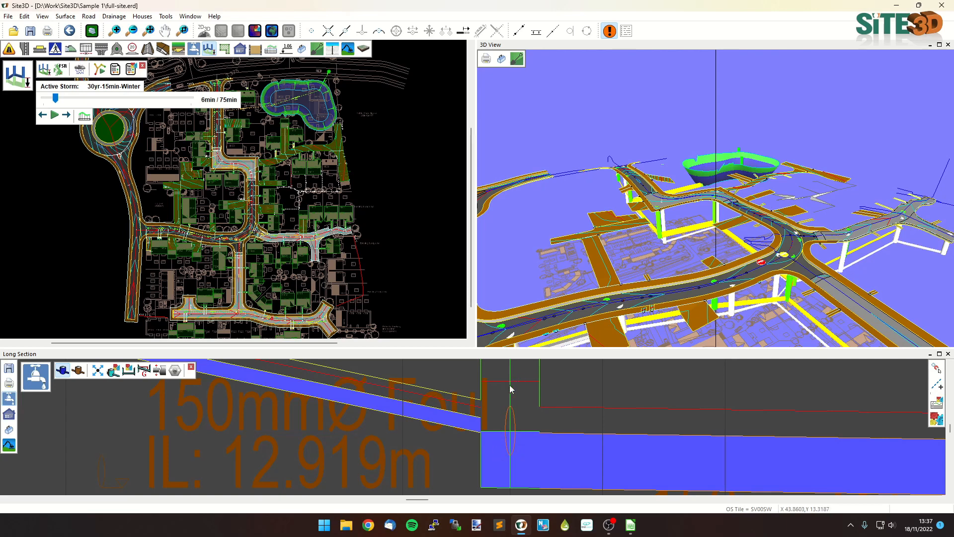
mouse_move(513, 401)
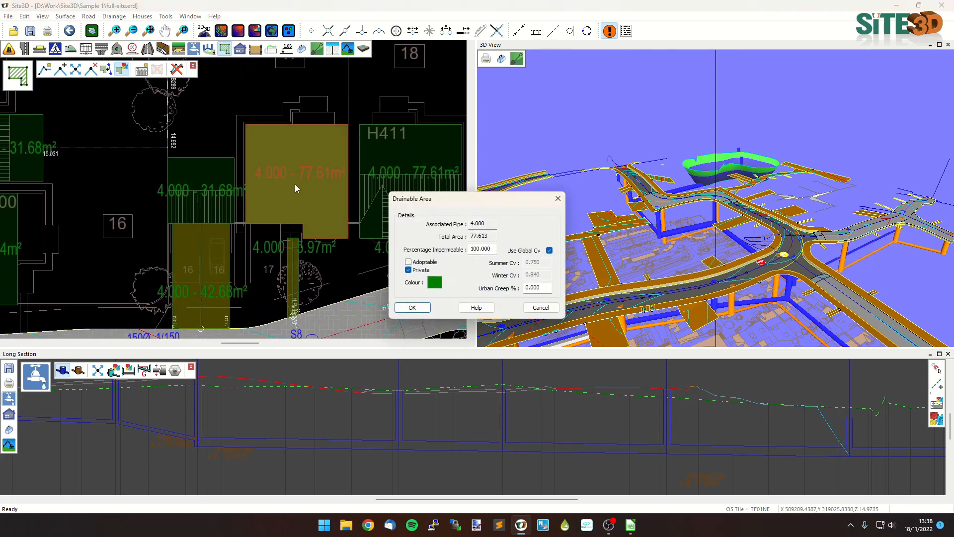
Step: Give the drainable area 10% urban creep, disable global Cv and set winter Cv 0.9
triple_click(533, 287)
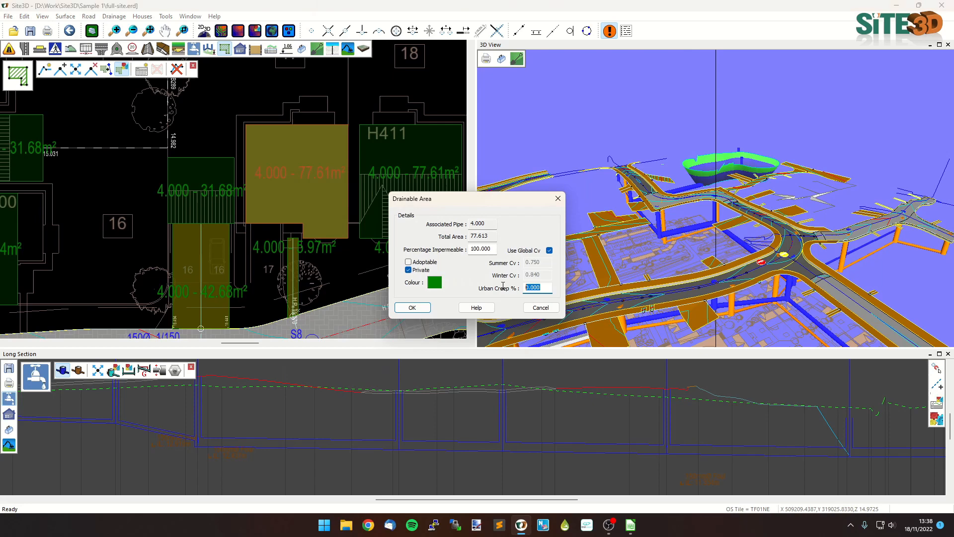
type("10")
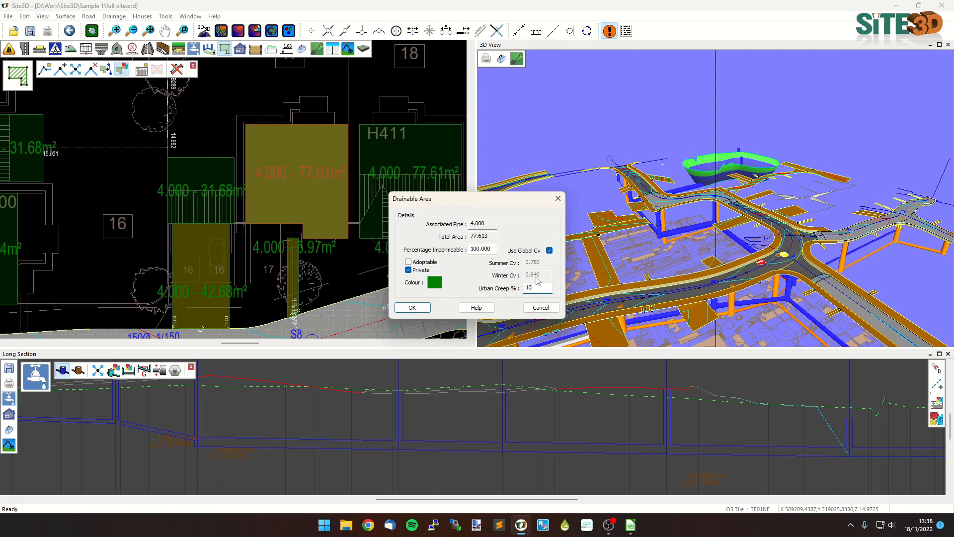
left_click(548, 250)
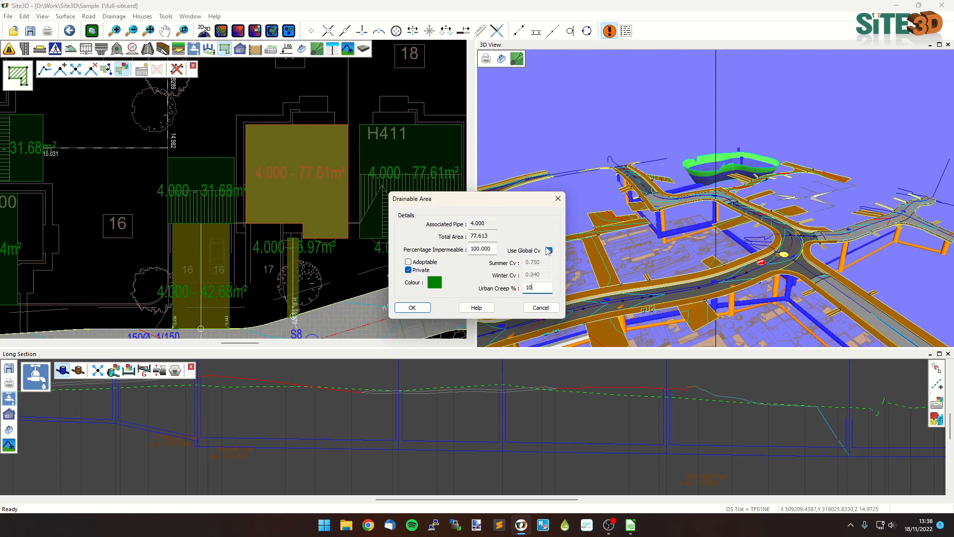
left_click(549, 251)
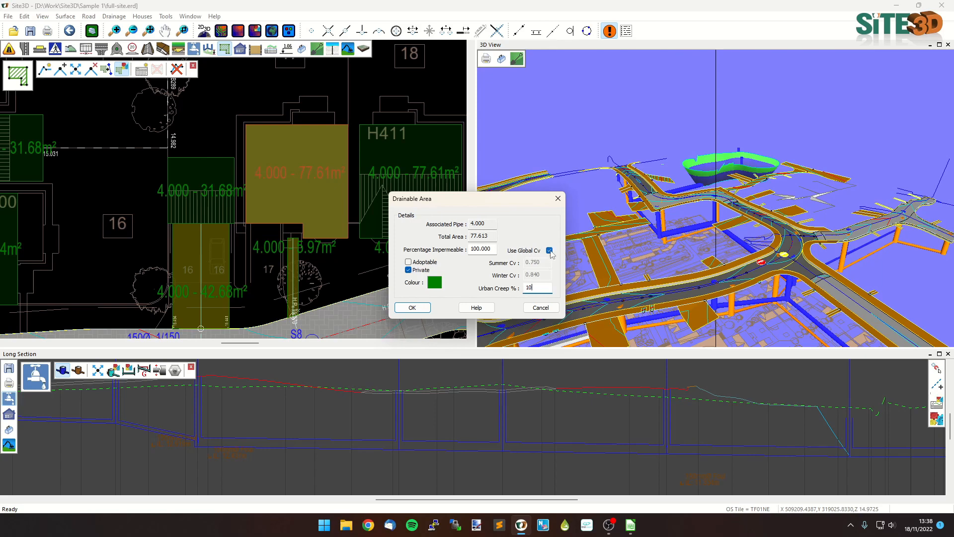
left_click(548, 251)
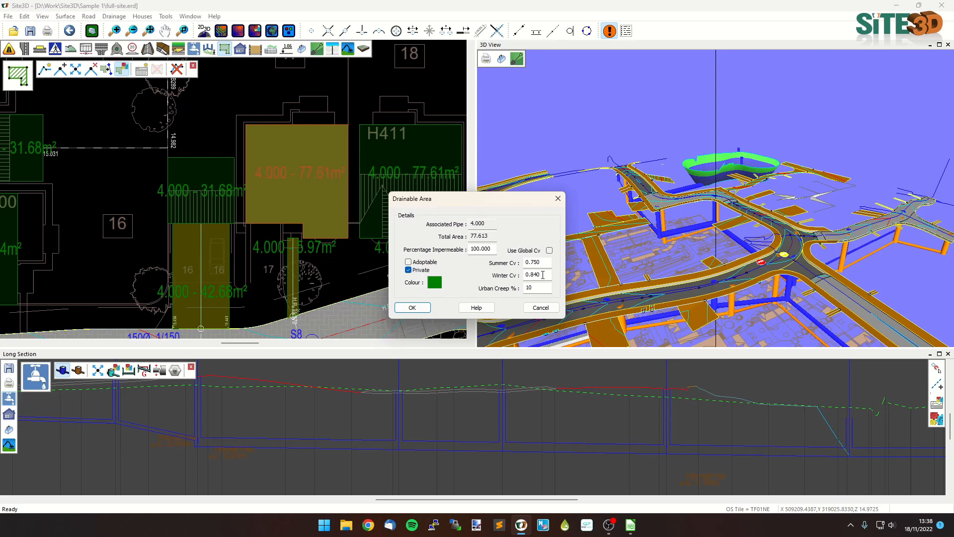
triple_click(532, 275)
type("0.9")
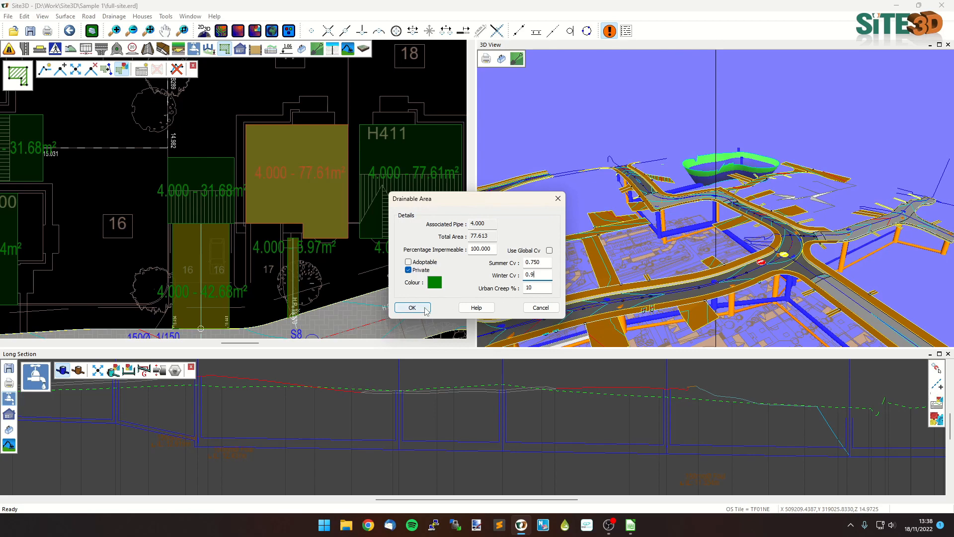
left_click(411, 307)
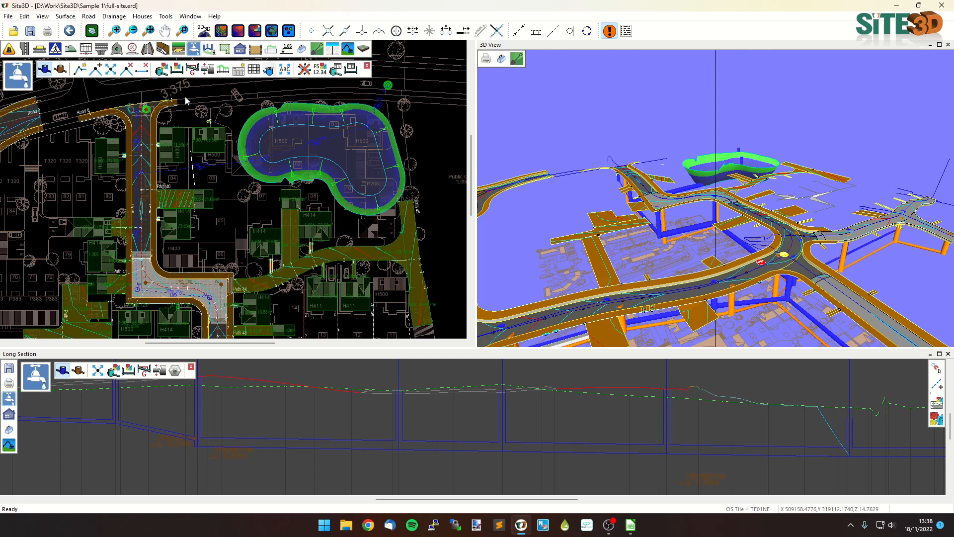
mouse_move(368, 131)
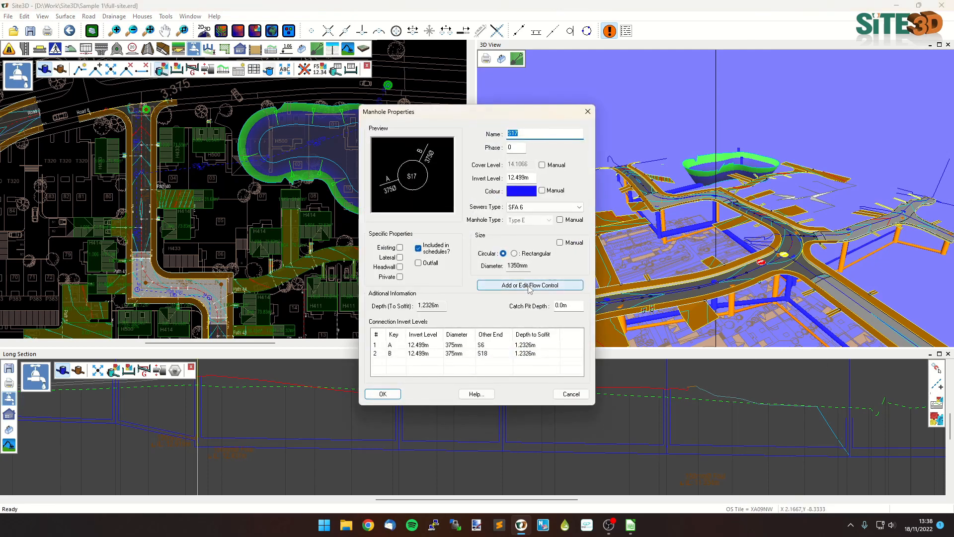
Step: Add a new Depth/Flow type flow control to manhole S17 in the Flow Control Manager
left_click(529, 285)
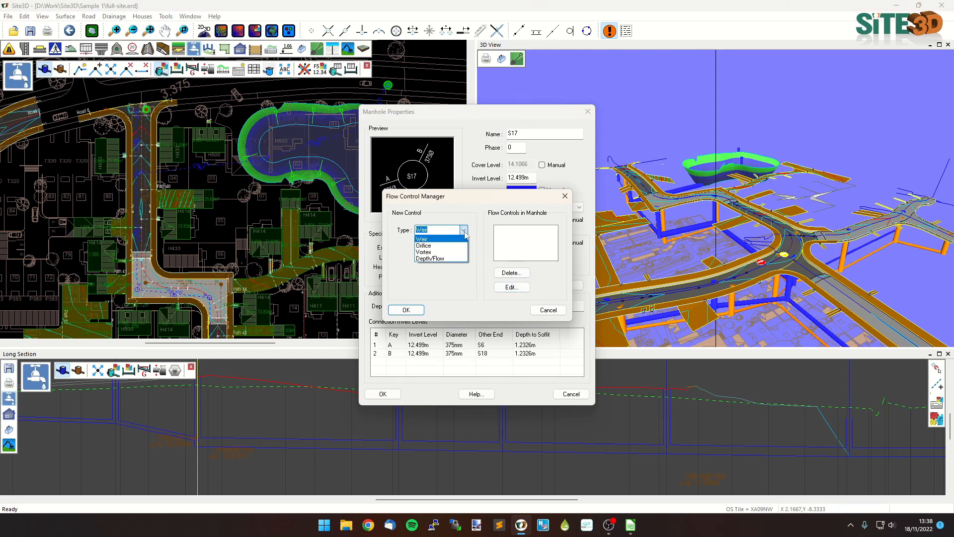
mouse_move(439, 259)
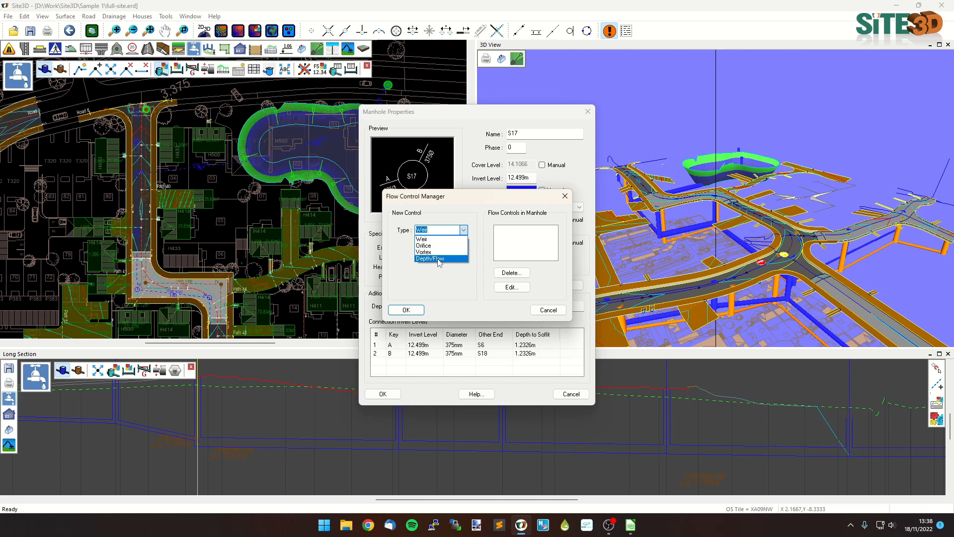
mouse_move(430, 265)
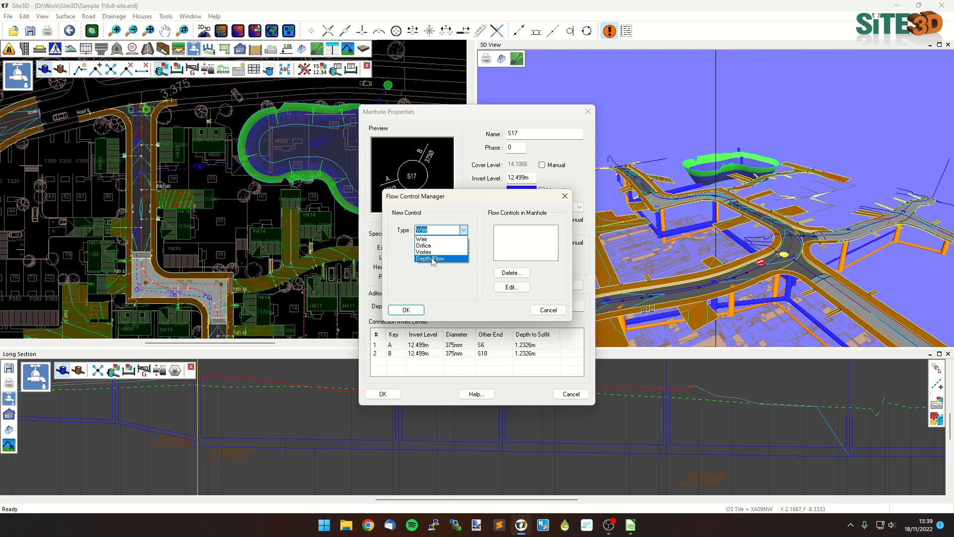
left_click(431, 259)
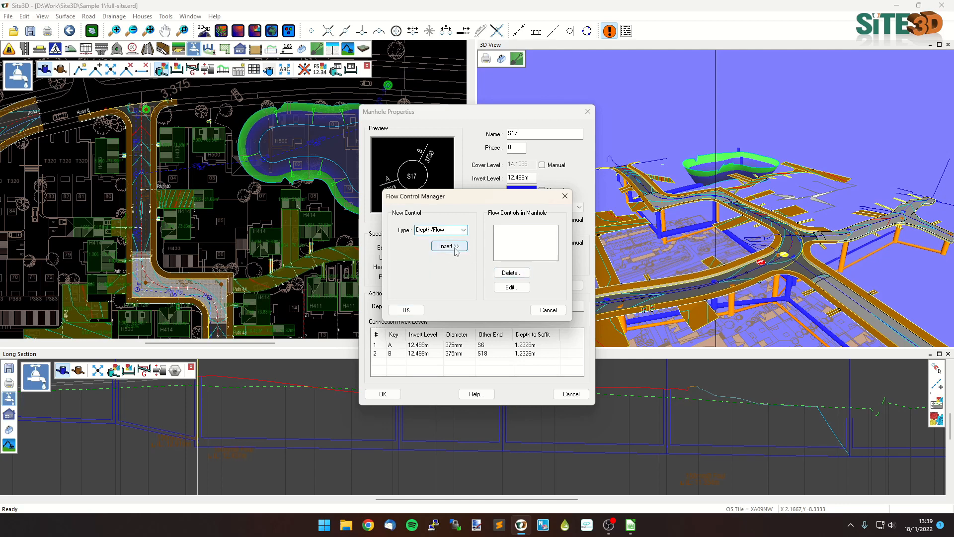
left_click(449, 246)
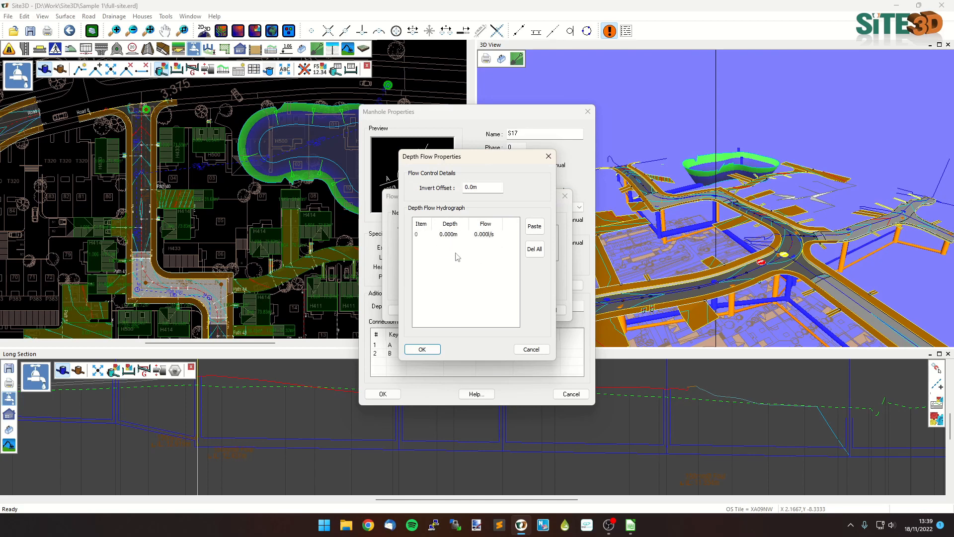
mouse_move(508, 412)
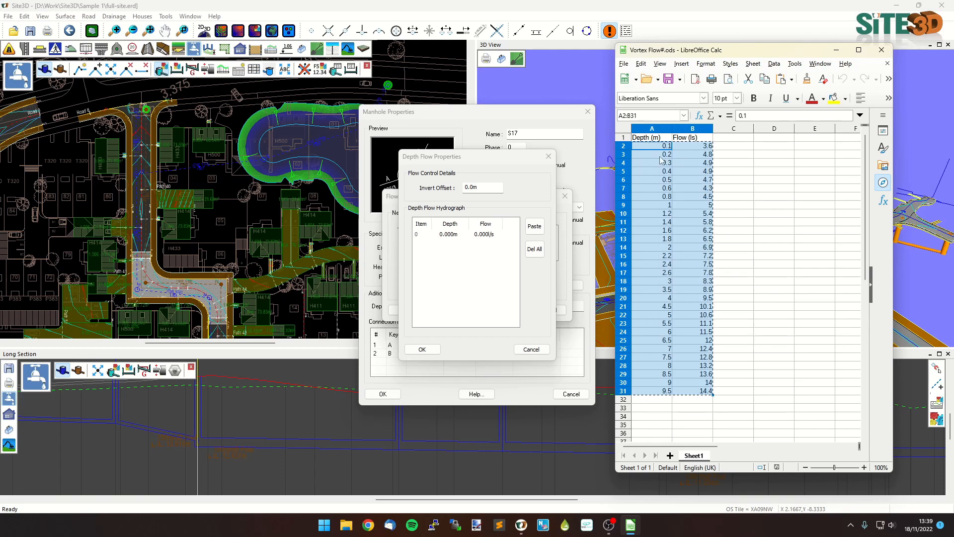
mouse_move(525, 256)
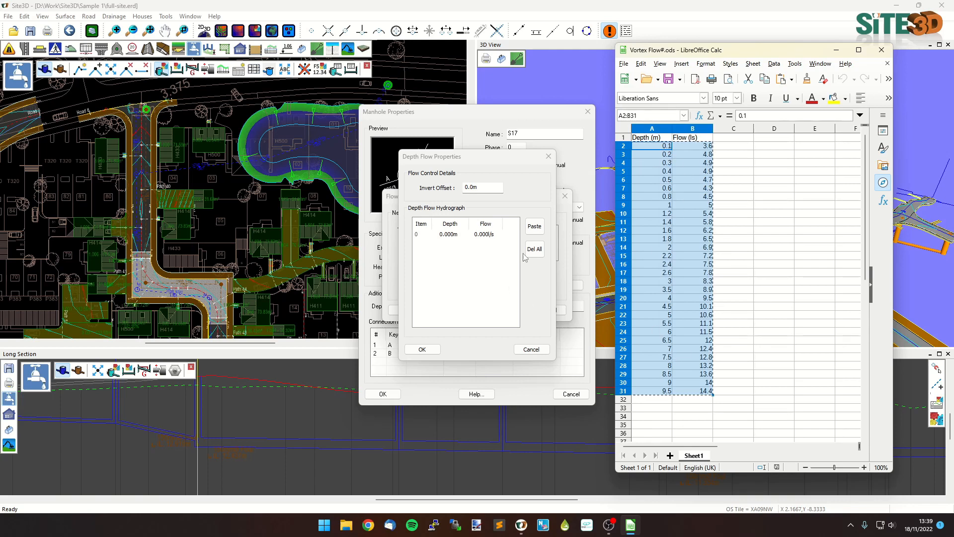
Step: Paste the copied Vortex Flow depth–flow values into S17's hydrograph and accept the manhole properties
left_click(533, 226)
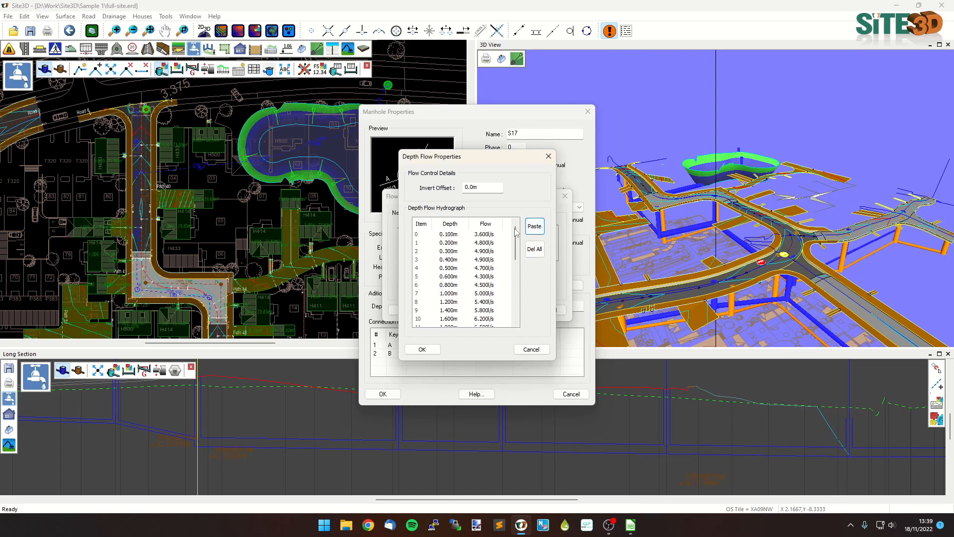
mouse_move(452, 370)
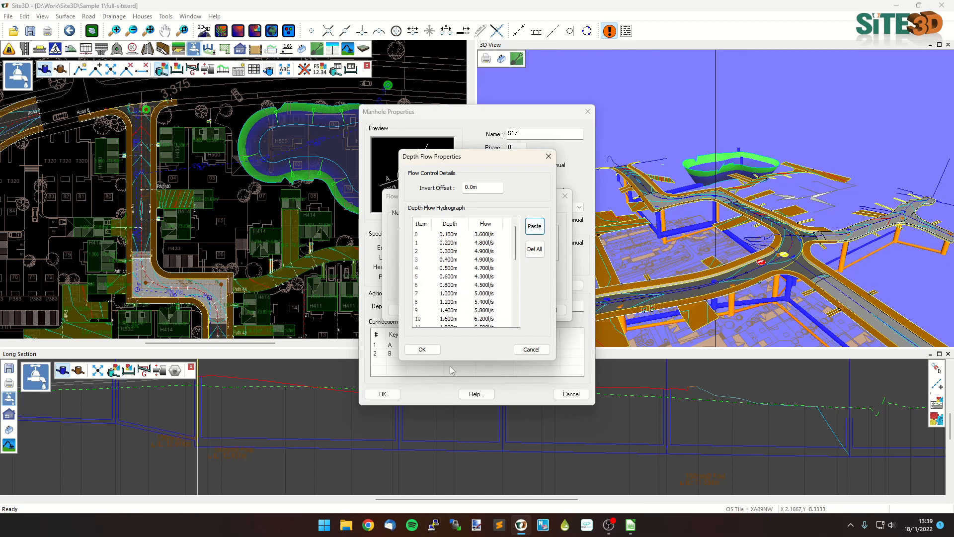
left_click(422, 349)
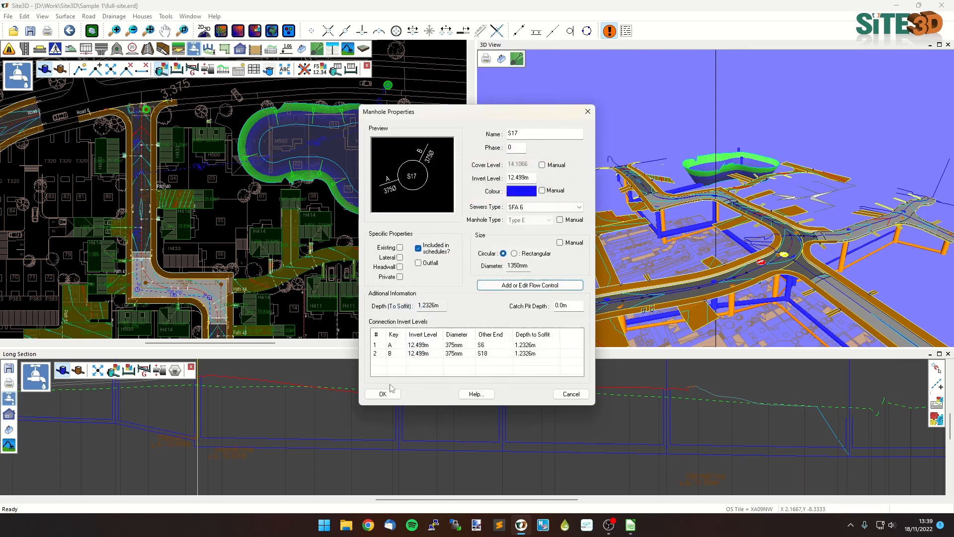
left_click(382, 394)
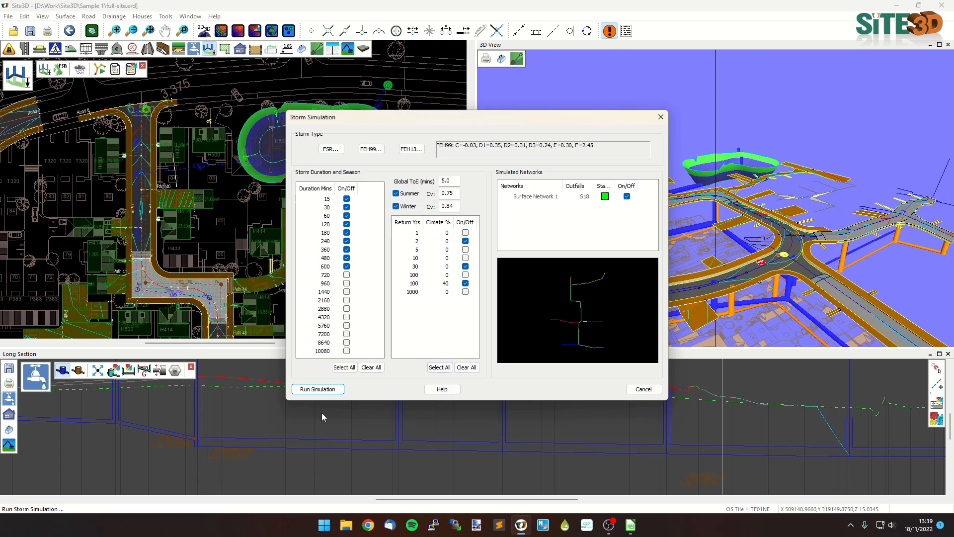
Step: Run the storm simulation for the updated drainage network
left_click(317, 388)
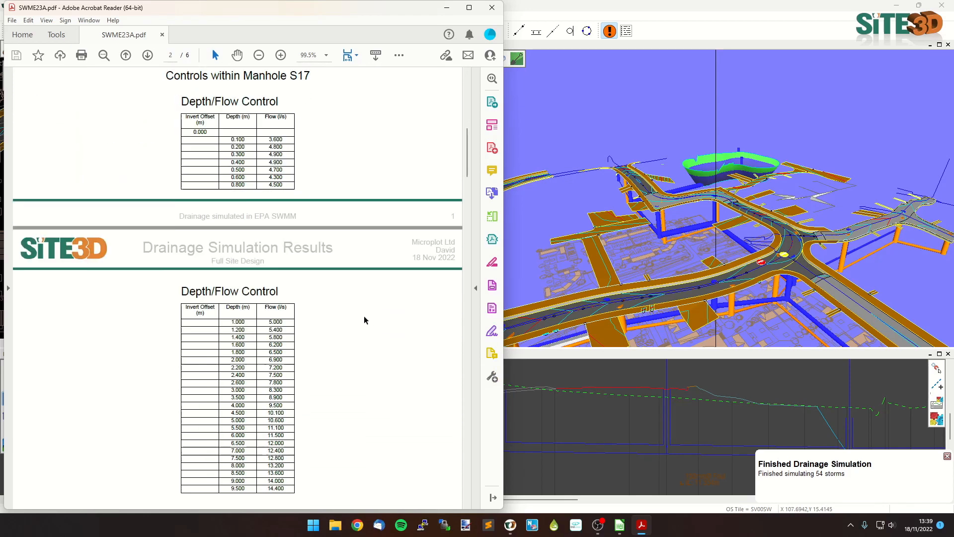
mouse_move(249, 205)
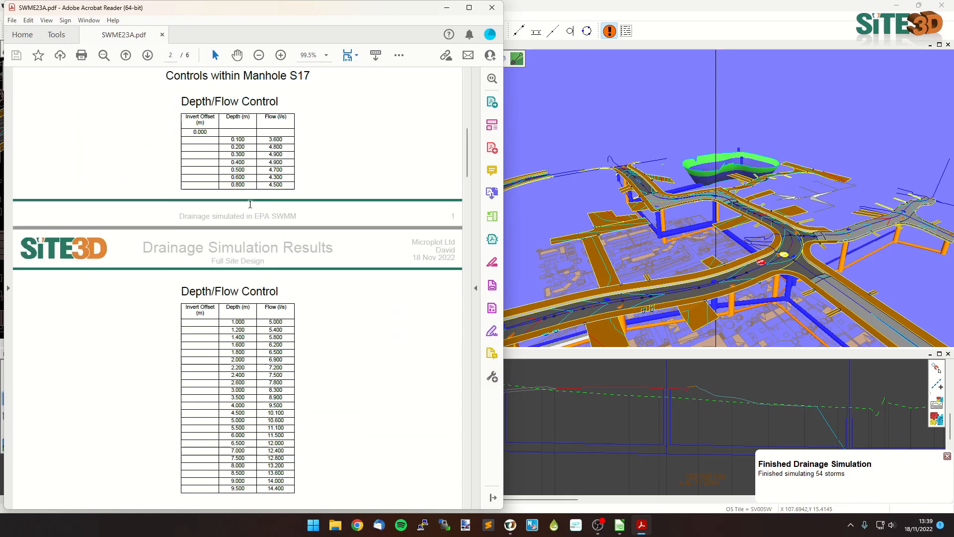
Step: Read through the SWME23A.pdf report's rainfall events and 2-, 30- and 100-year results
scroll("down", 3)
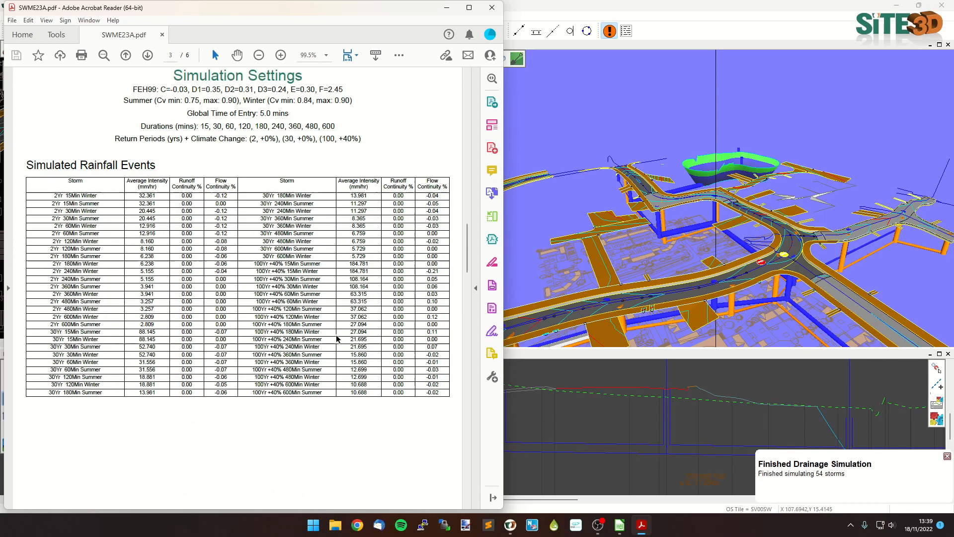
mouse_move(368, 369)
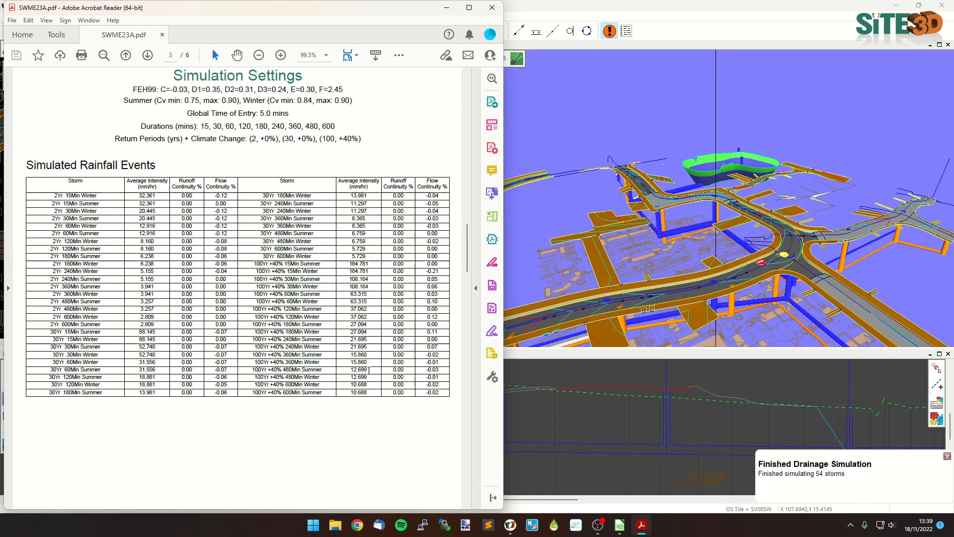
left_click(148, 55)
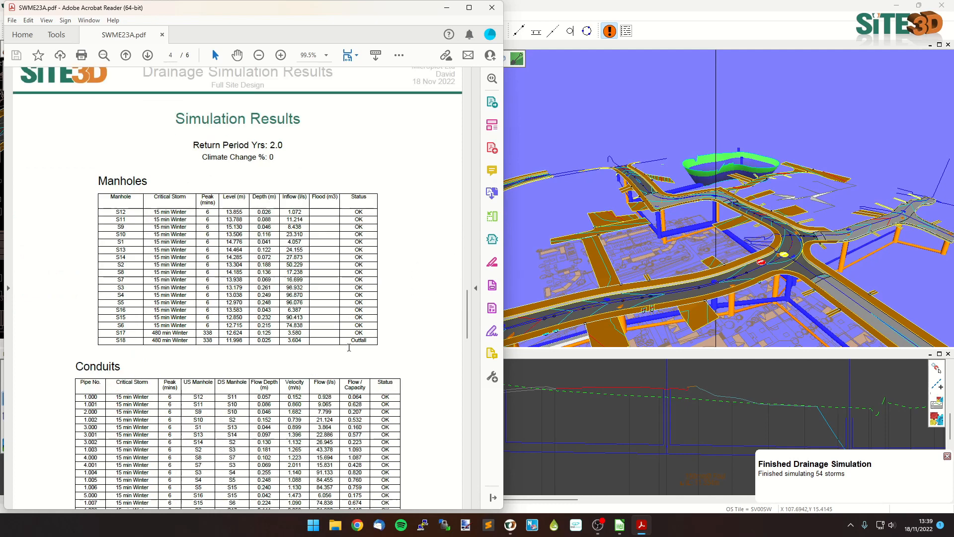
scroll("down", 3)
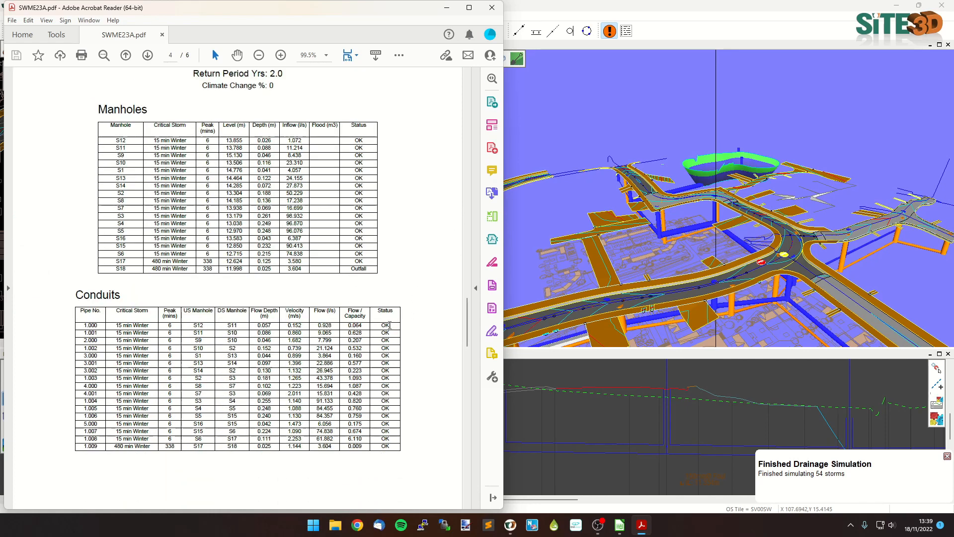
left_click(147, 55)
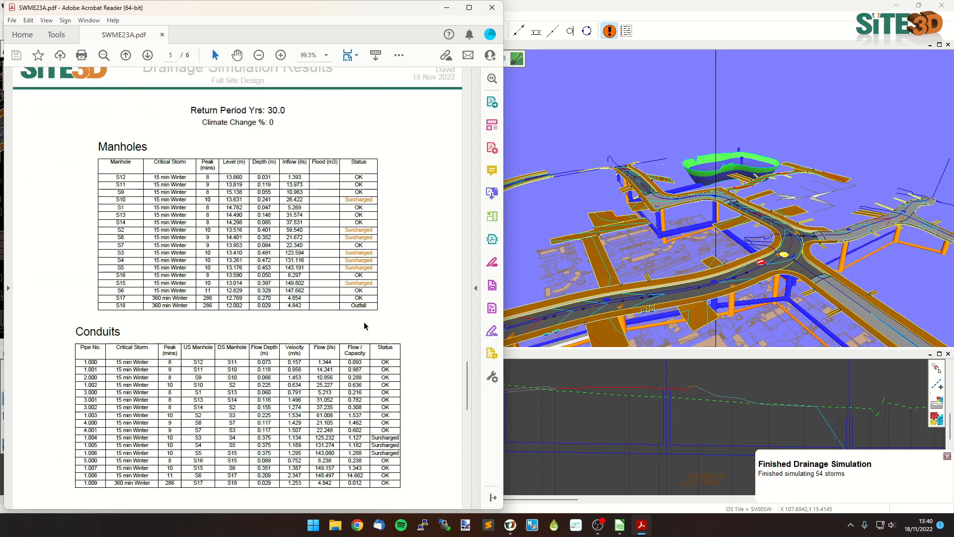
scroll("down", 3)
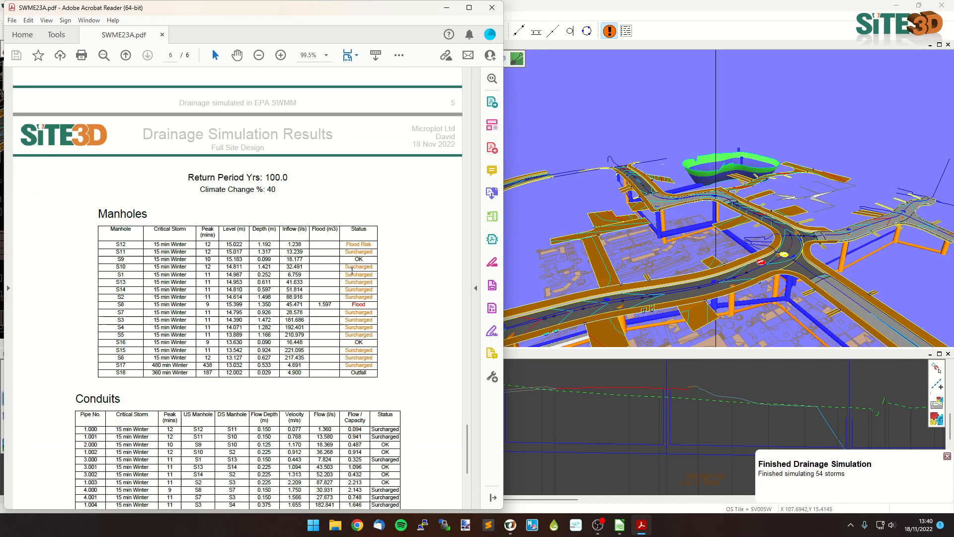
mouse_move(302, 192)
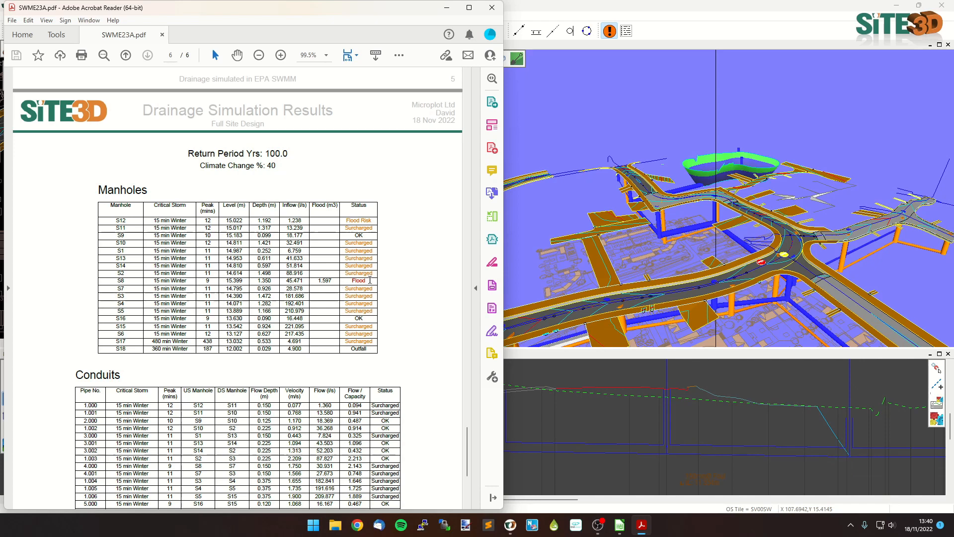
mouse_move(492, 330)
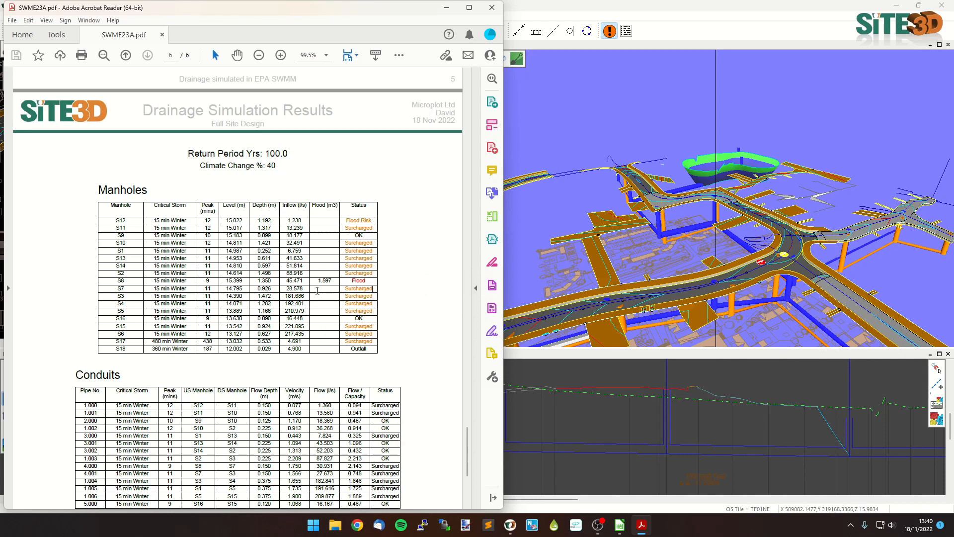
mouse_move(492, 308)
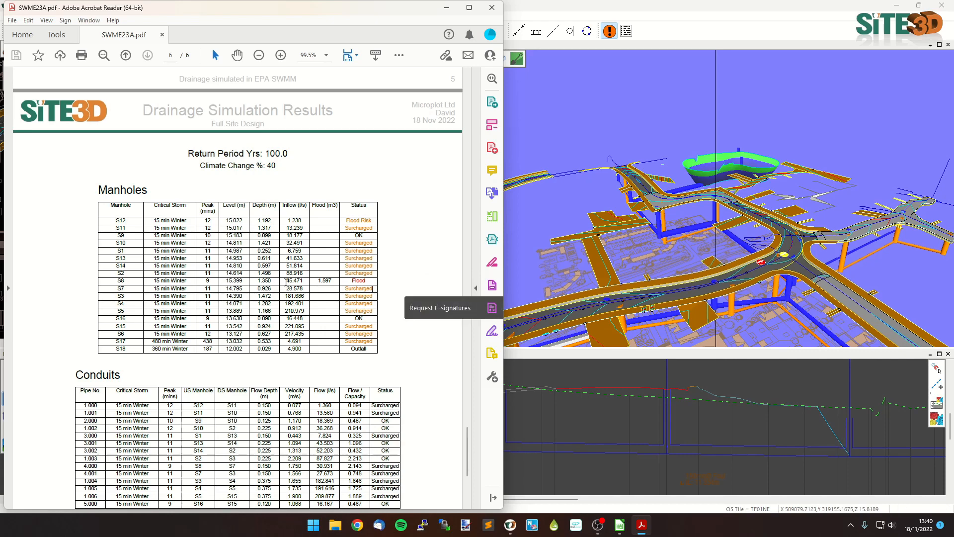
mouse_move(651, 209)
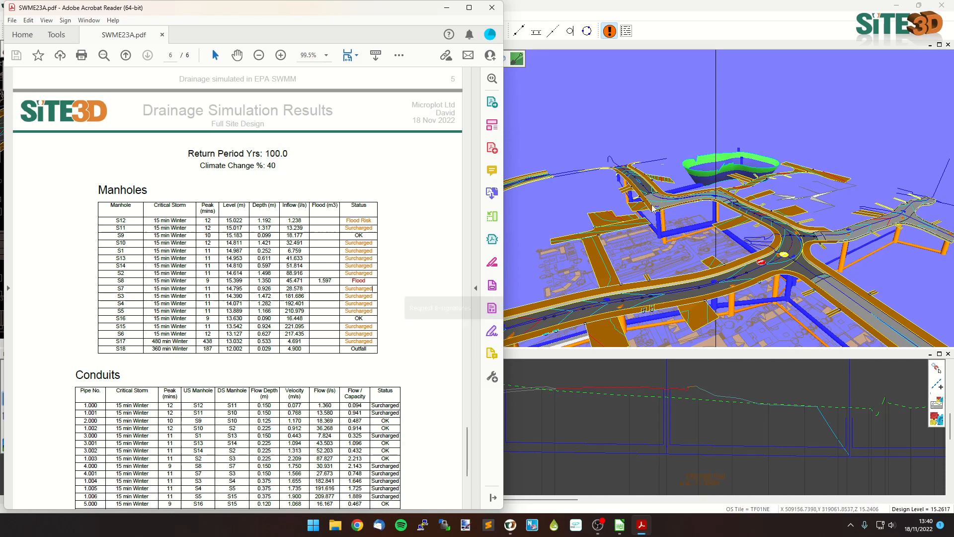
mouse_move(699, 181)
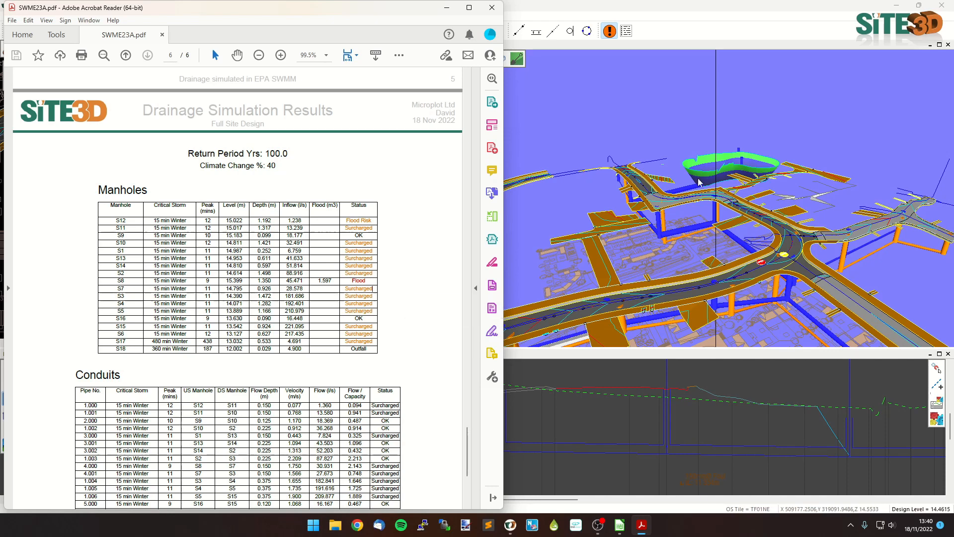
mouse_move(613, 185)
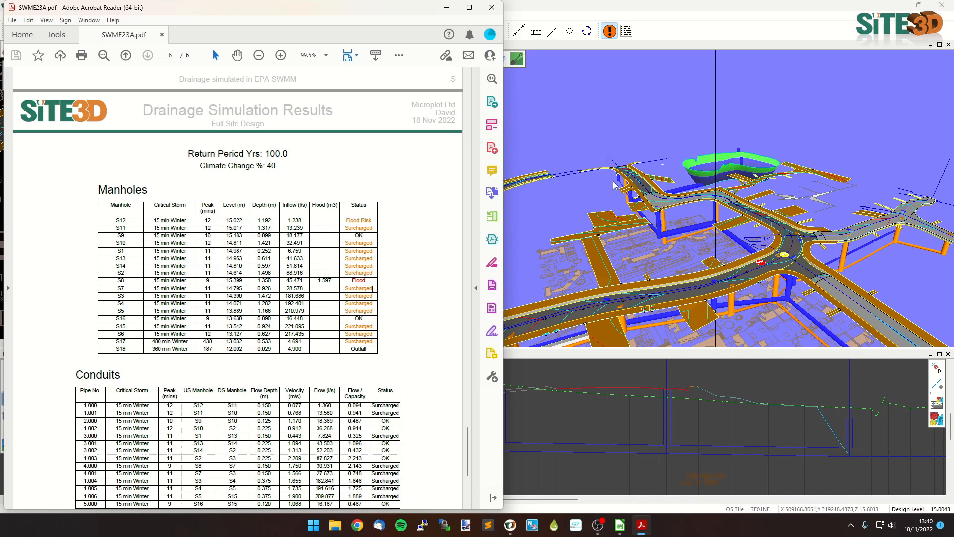